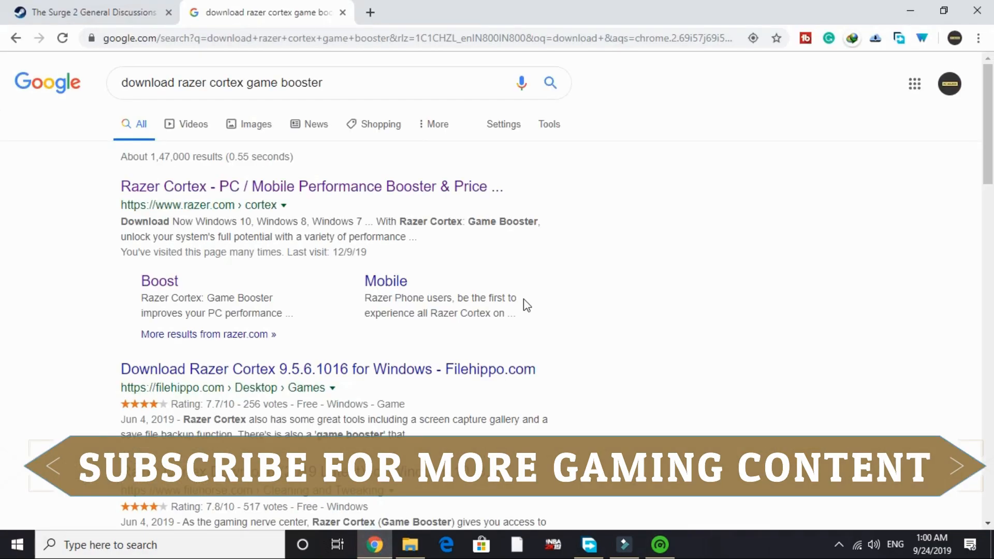
mouse_move(216, 190)
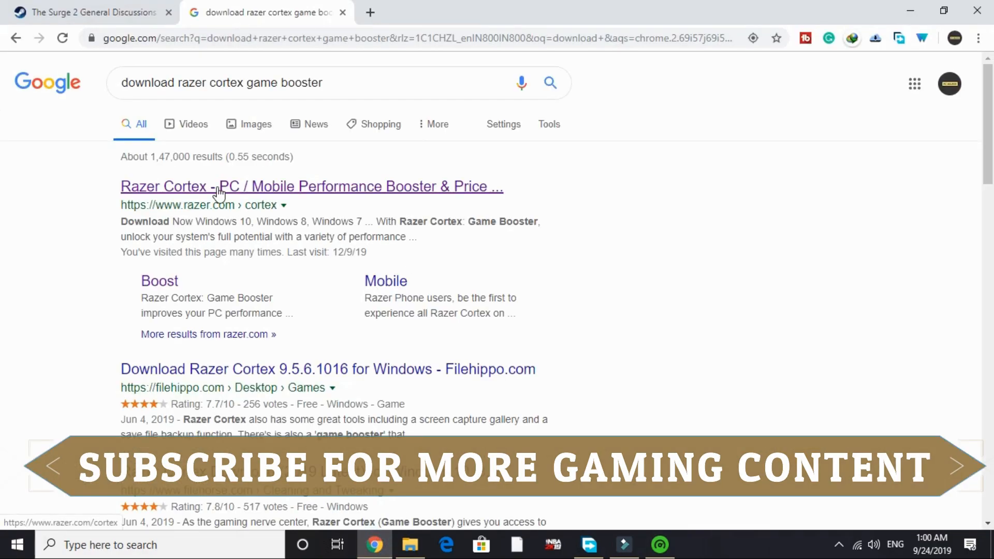
mouse_move(89, 207)
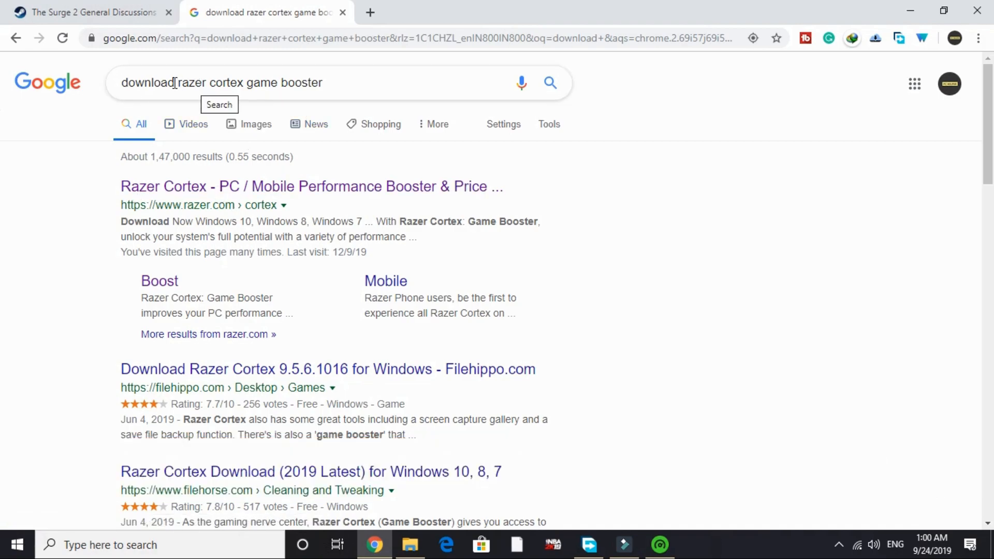
- Open the razer.com Razer Cortex result and start its DOWNLOAD NOW download
left_click(190, 83)
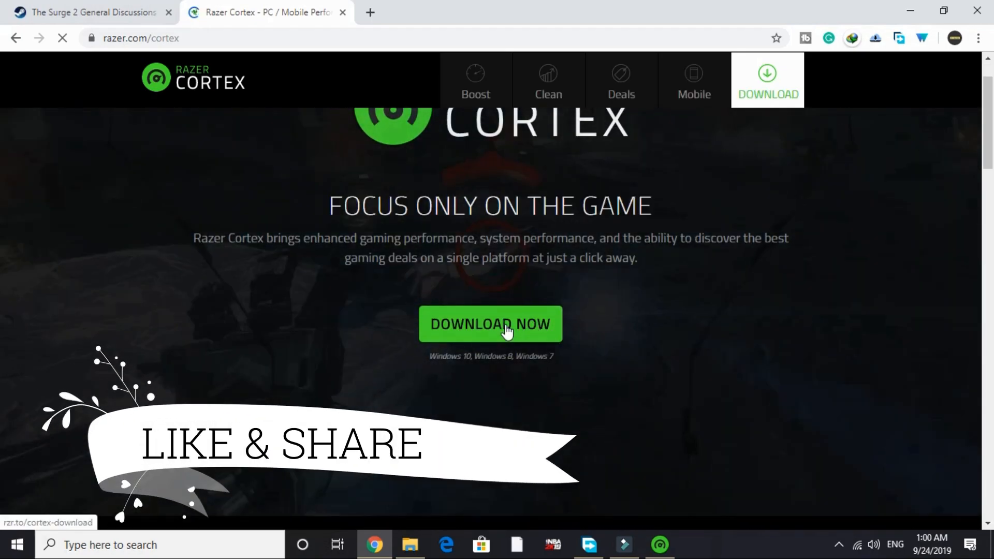
left_click(492, 324)
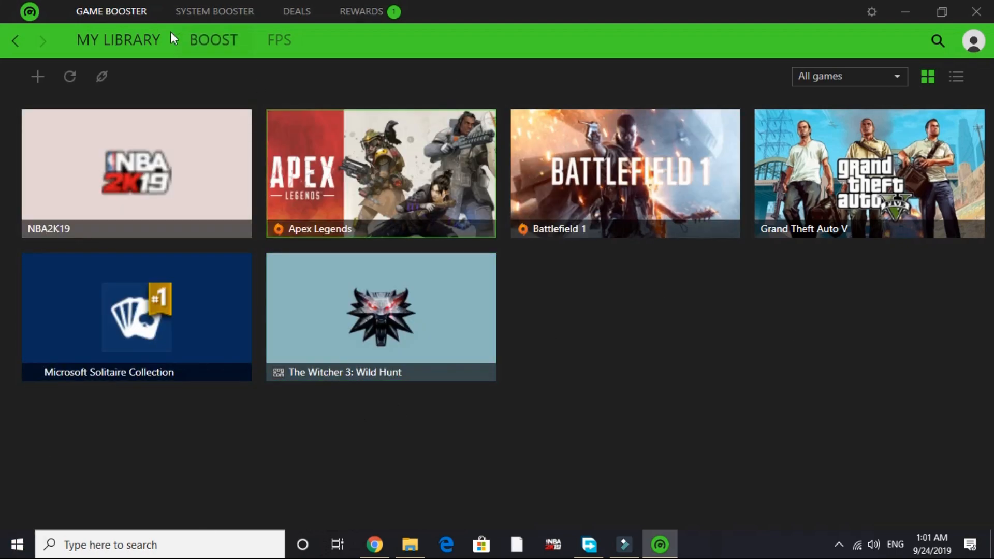
- Review the processes and services listed under Razer Cortex's BOOST settings
left_click(213, 40)
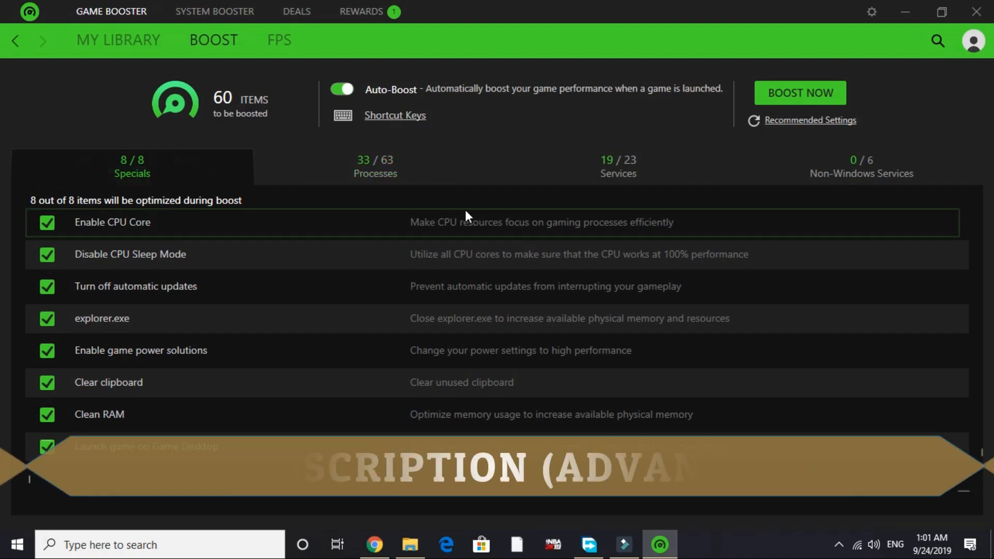
left_click(375, 166)
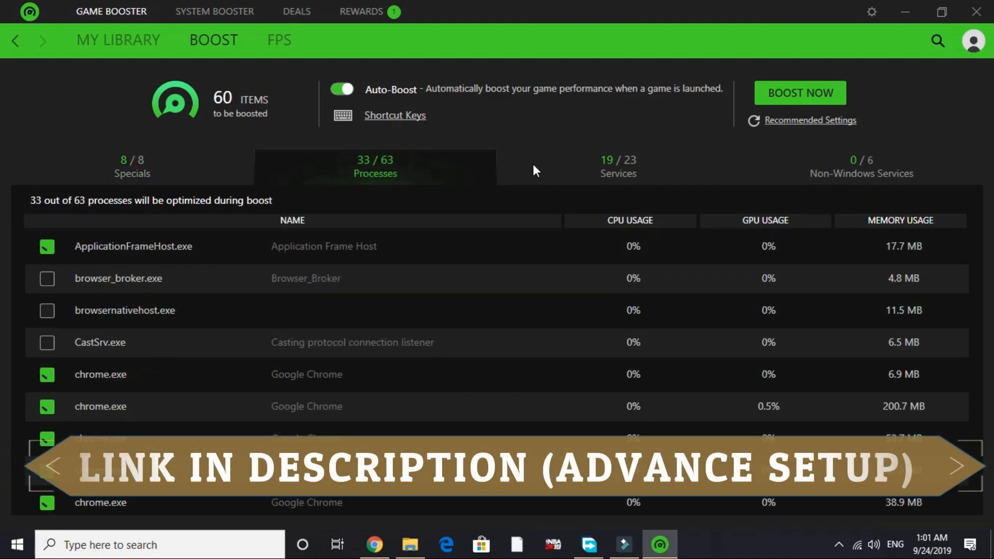
left_click(618, 166)
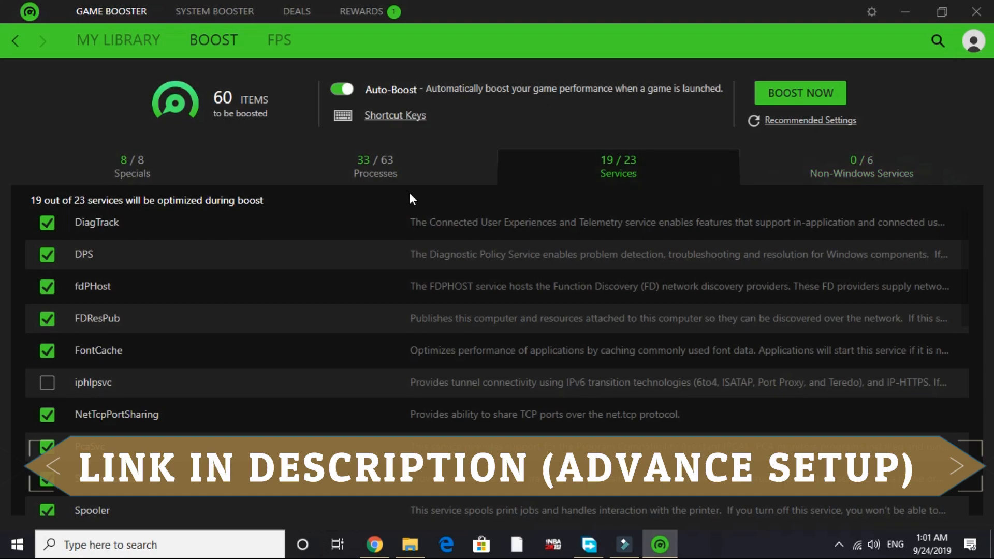
left_click(132, 173)
type("servicees")
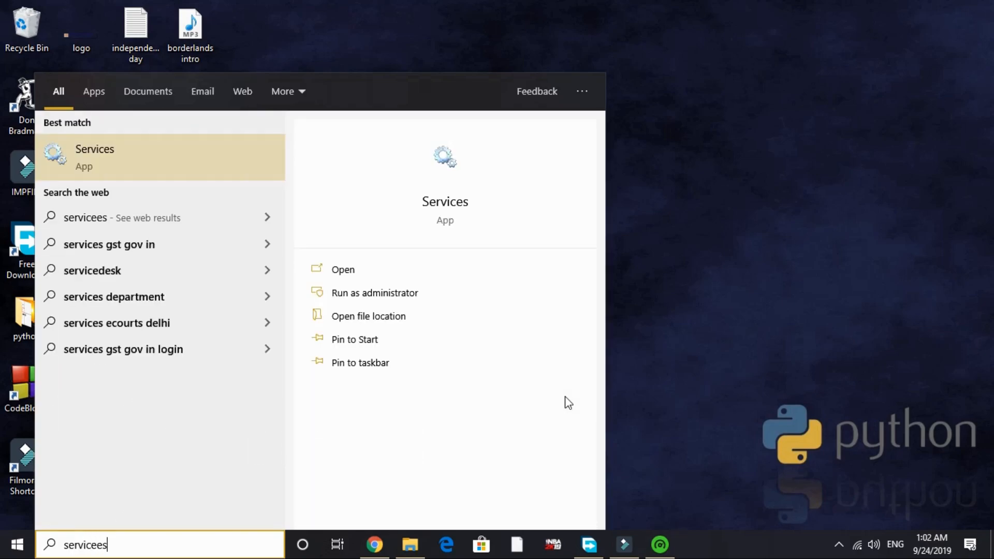
- Launch the Services app from the taskbar search results
key("BackSpace")
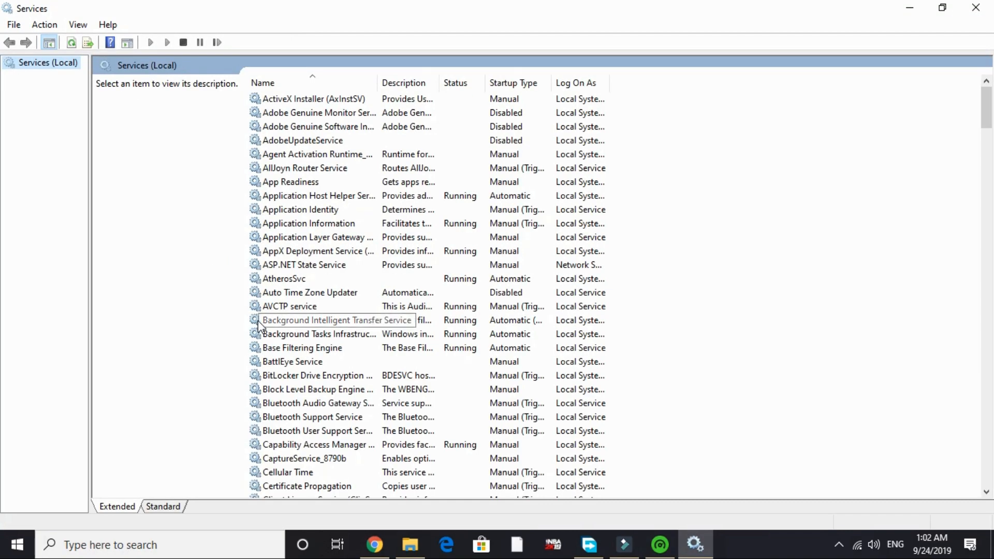
- Disable Xbox Accessory Management, Xbox Live Auth Manager, Game Save and Networking services
scroll("down", 3)
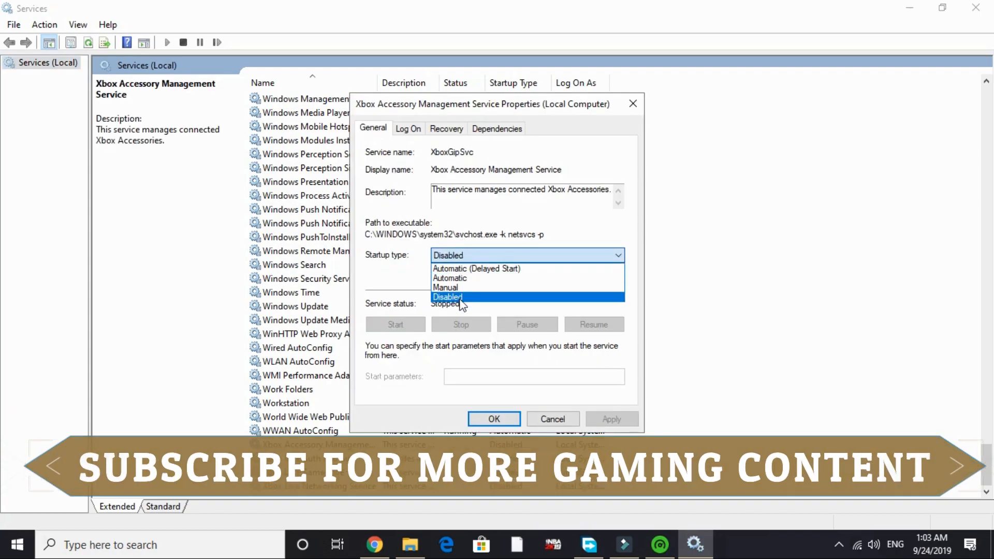
left_click(448, 296)
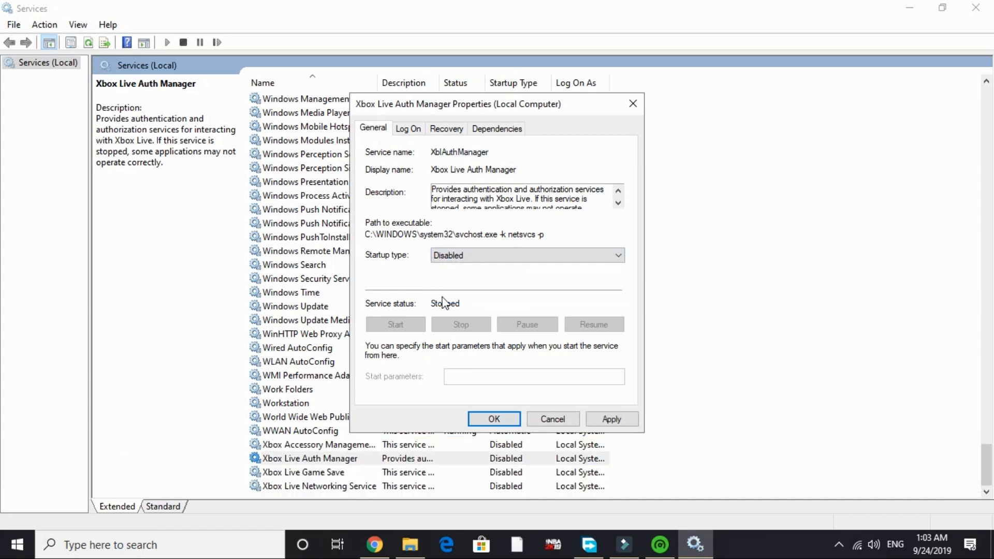
left_click(552, 419)
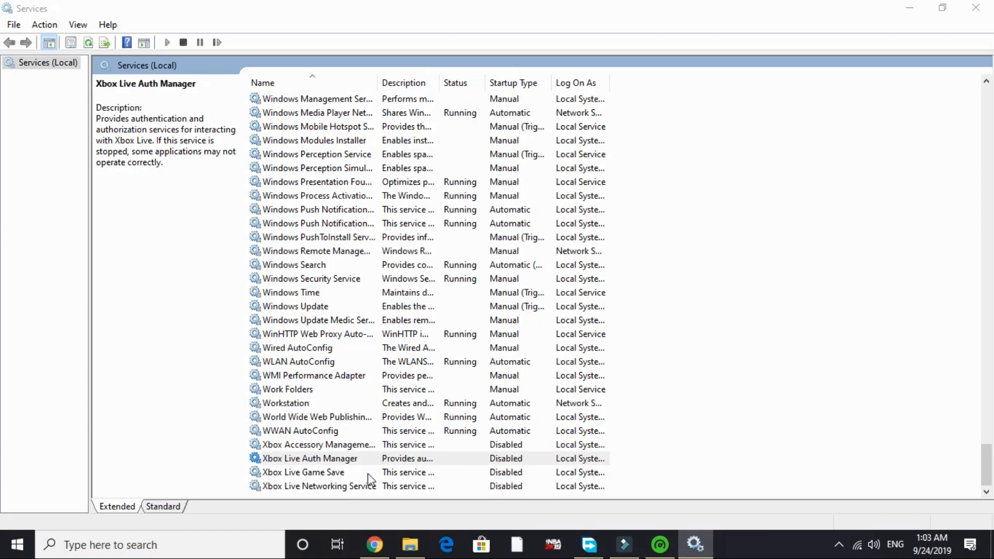
double_click(303, 472)
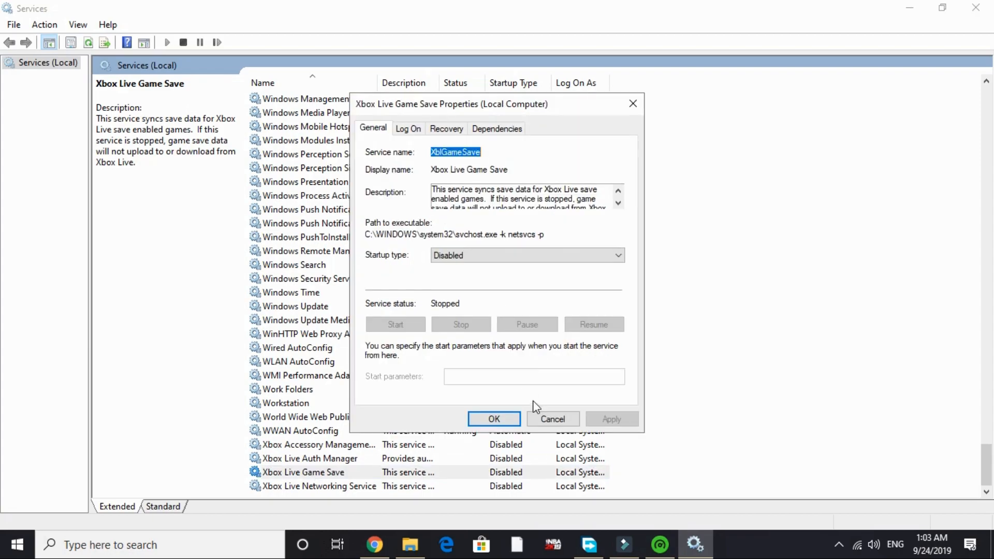
double_click(320, 485)
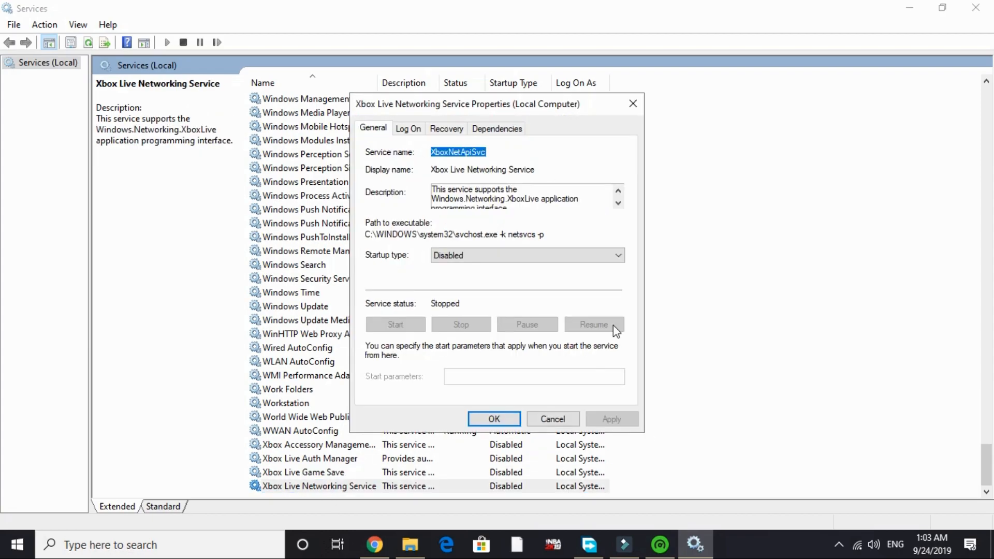
left_click(553, 418)
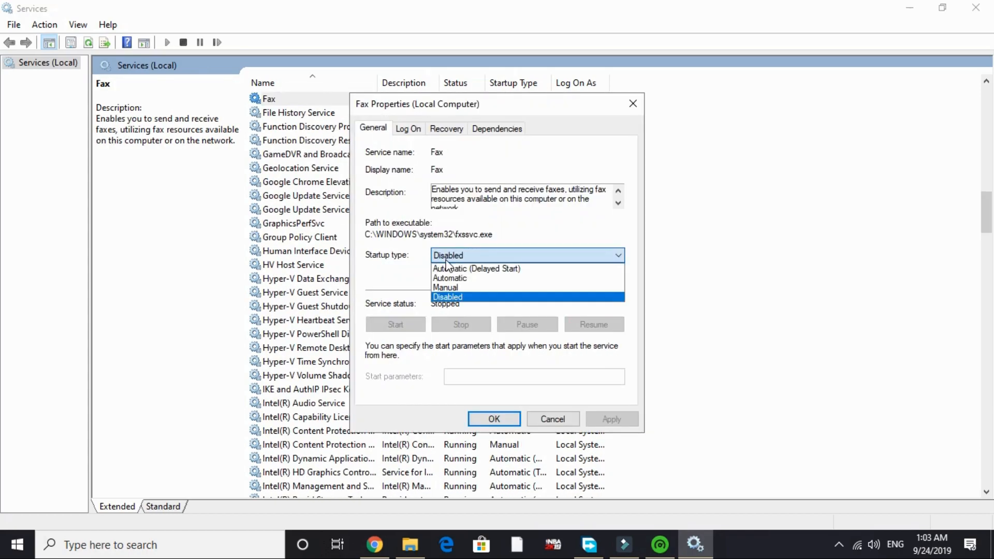
mouse_move(484, 273)
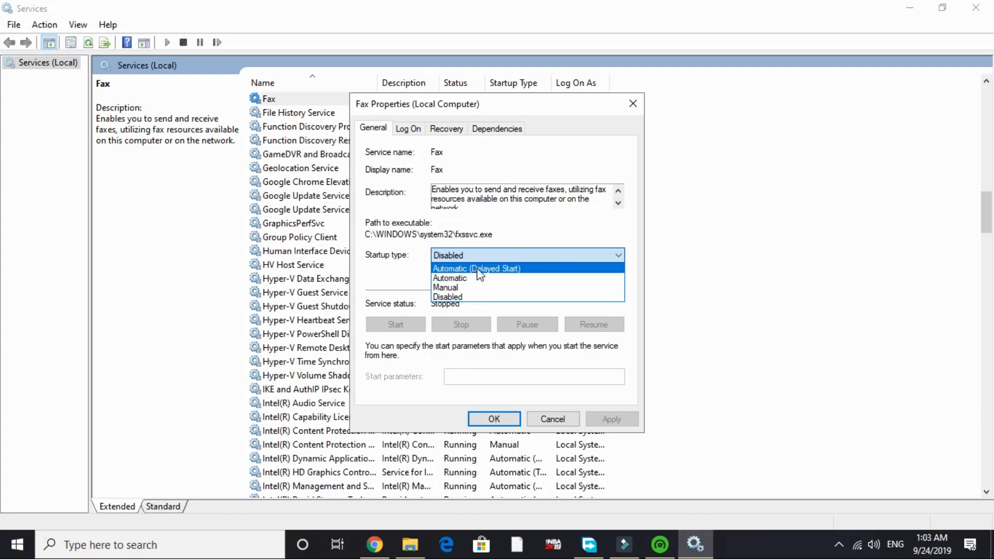
- Choose Disabled as the Fax service startup type and apply it
left_click(448, 297)
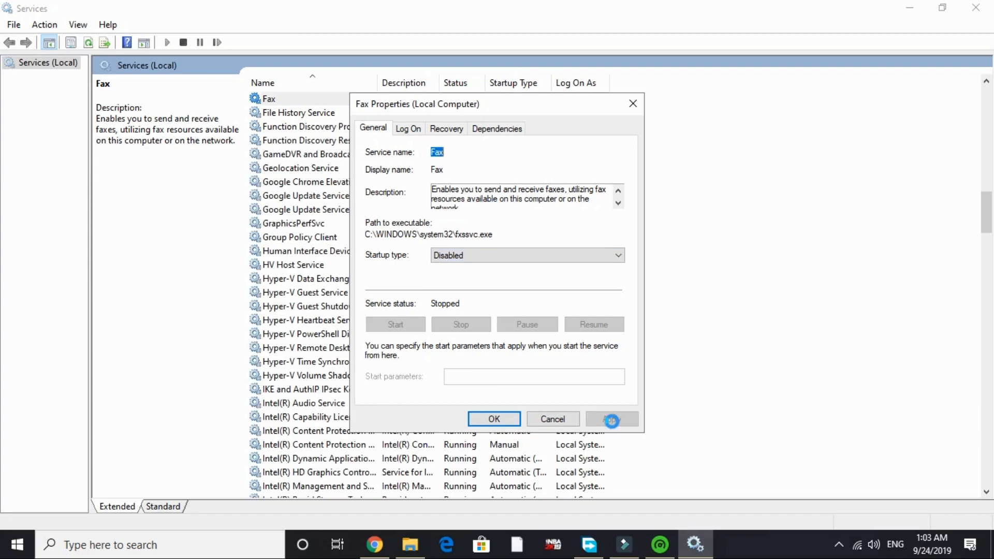
left_click(494, 419)
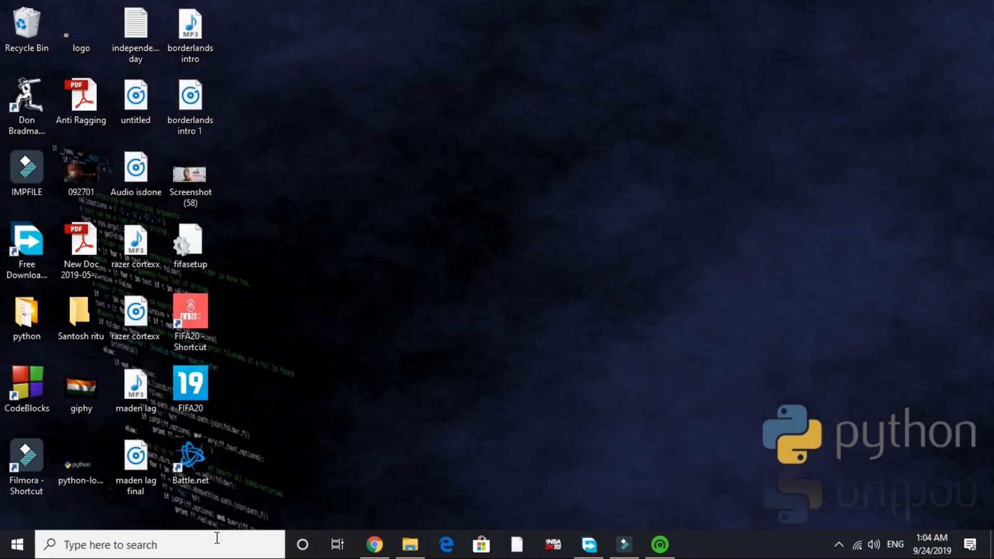
mouse_move(201, 547)
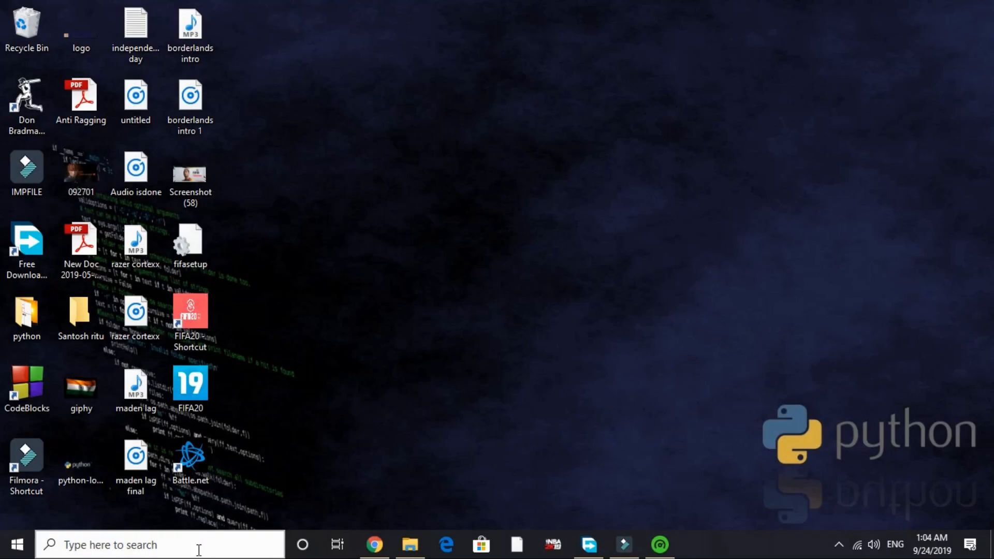
- Open Run from Windows search and submit msconfig to start System Configuration
type("run")
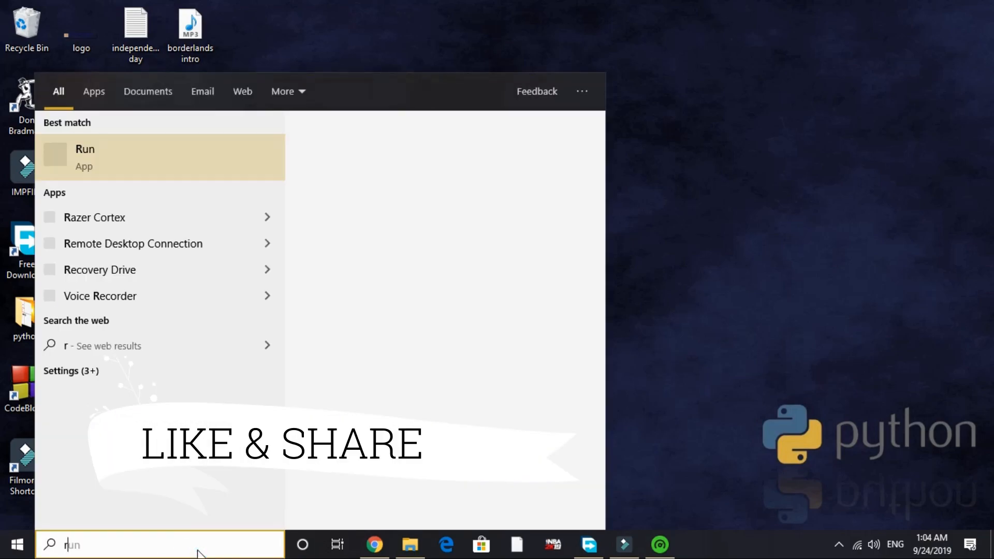
left_click(84, 156)
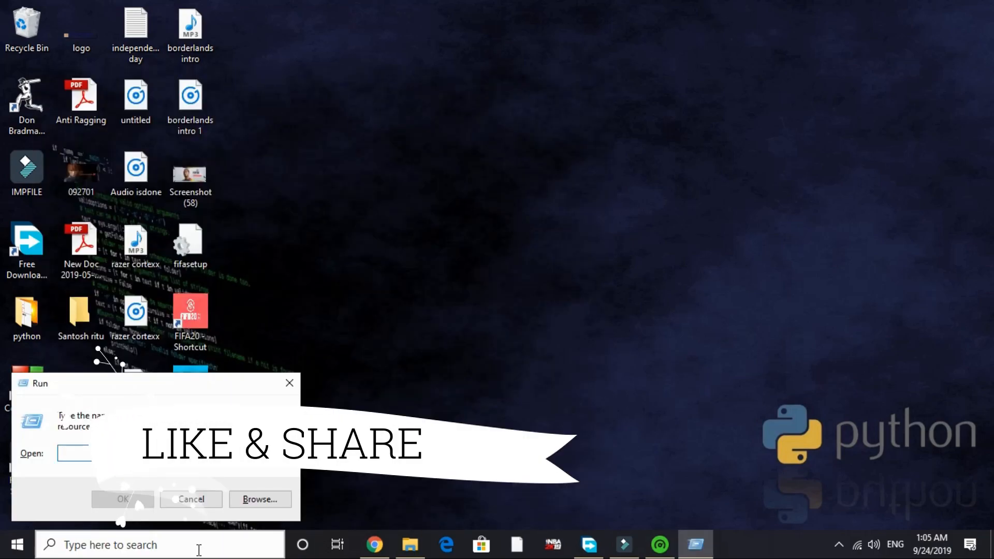
type("msconfig")
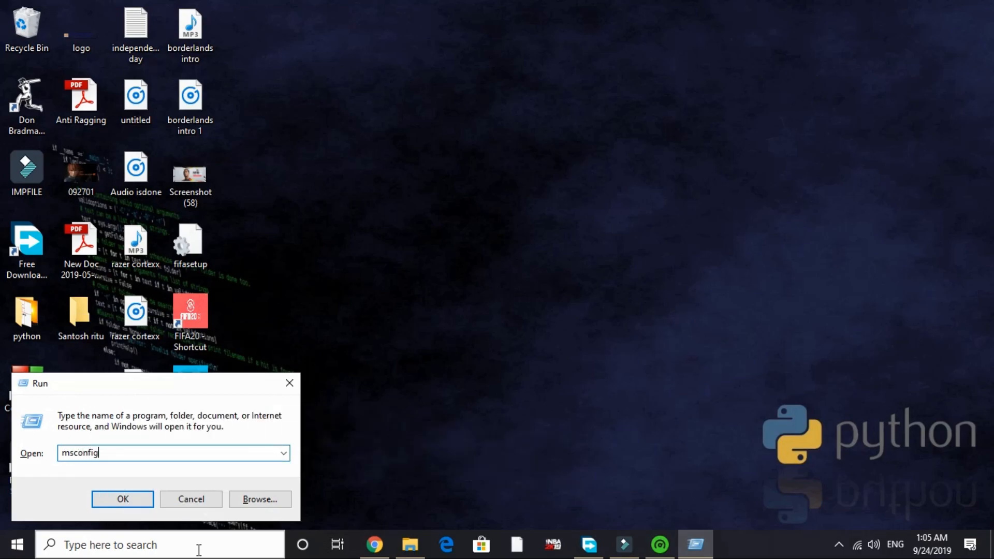
left_click(122, 499)
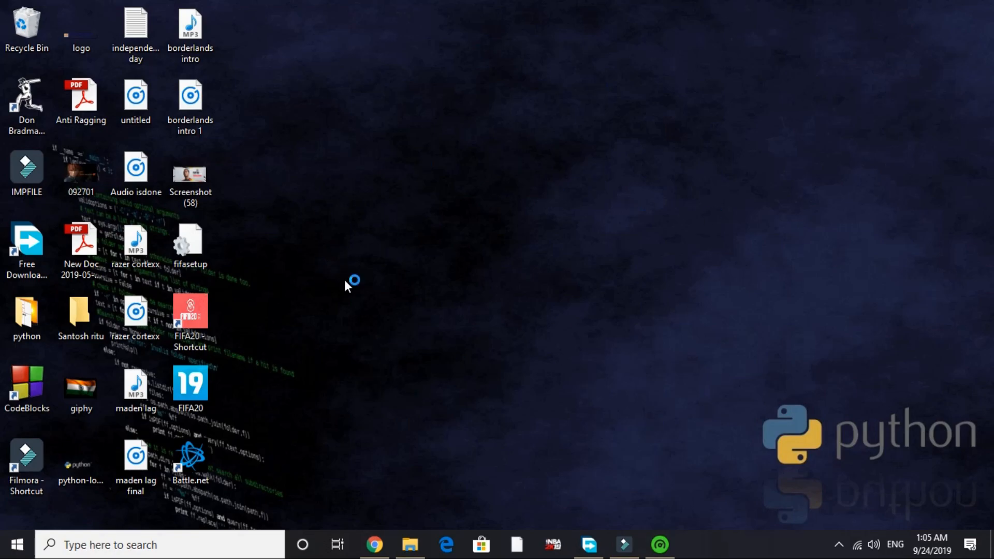
mouse_move(608, 275)
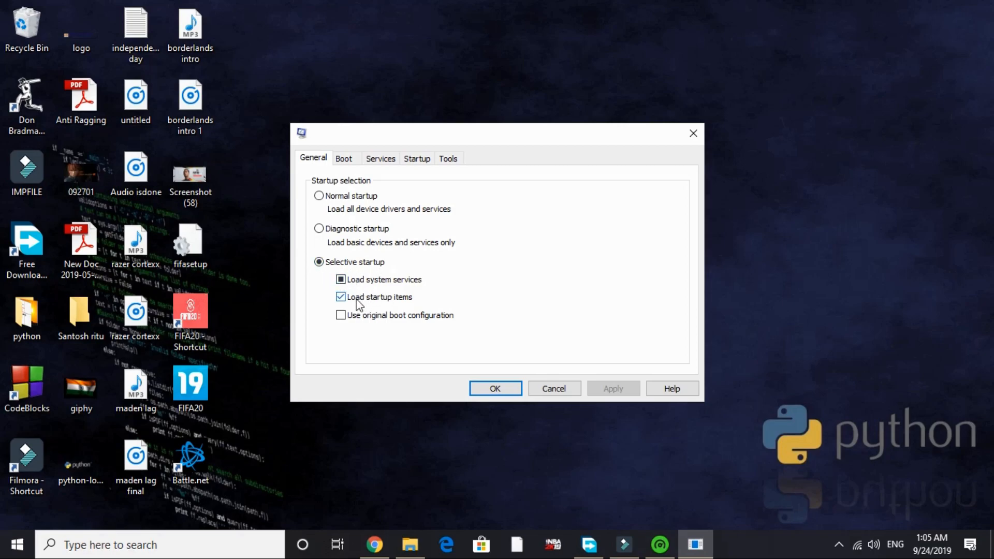
- On the Boot tab, leave No GUI boot ticked after toggling it off and on
left_click(346, 158)
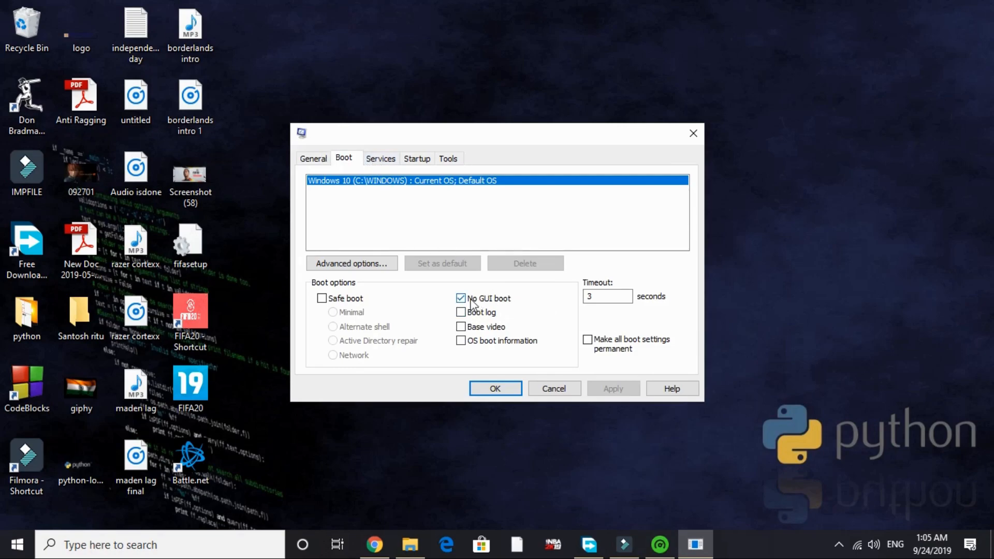
left_click(461, 298)
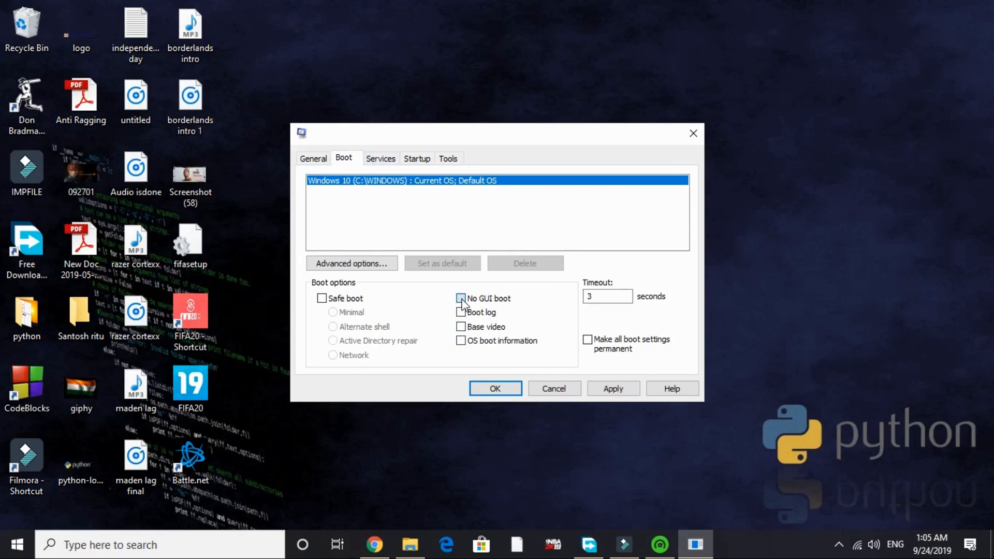
left_click(460, 298)
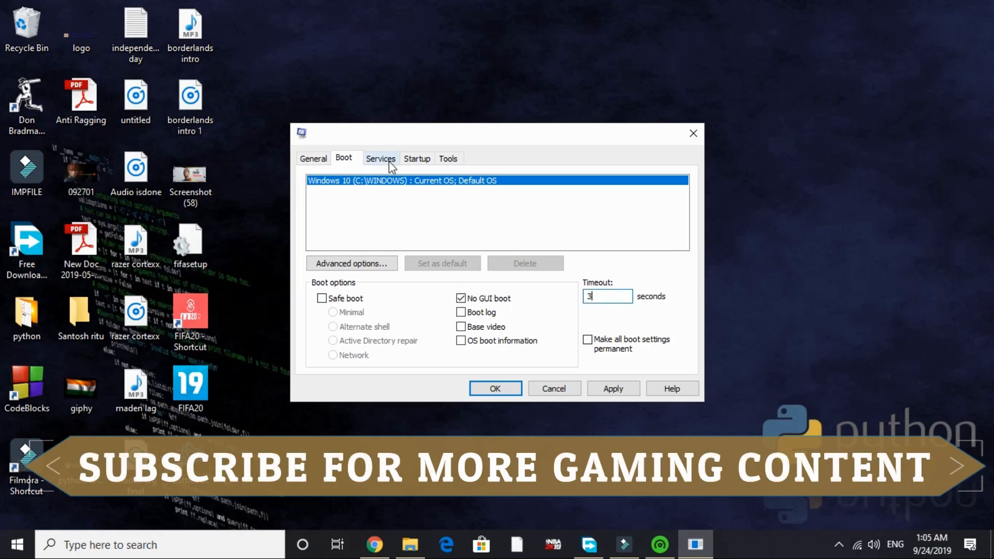
- Hide Microsoft services, then untick the Adobe and Google Update services
left_click(381, 158)
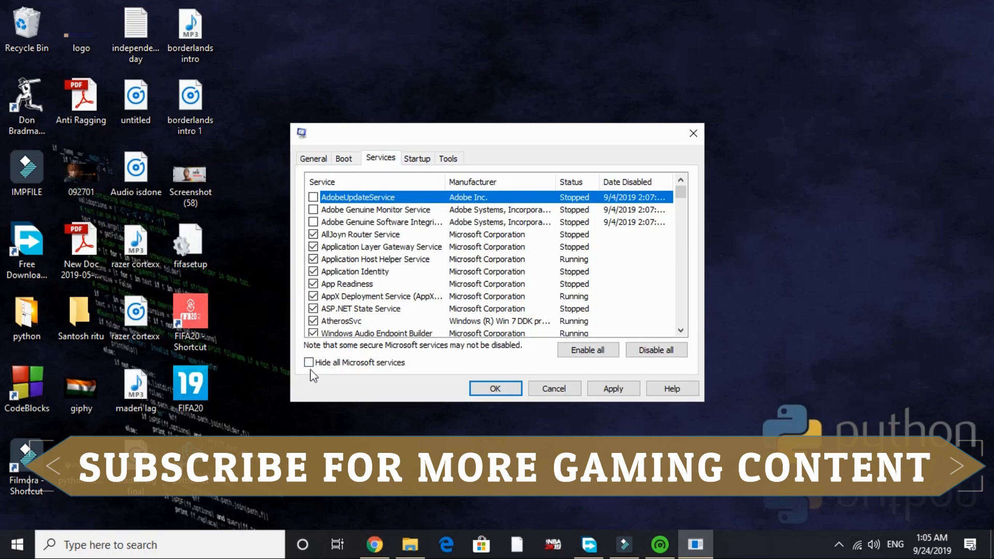
left_click(309, 362)
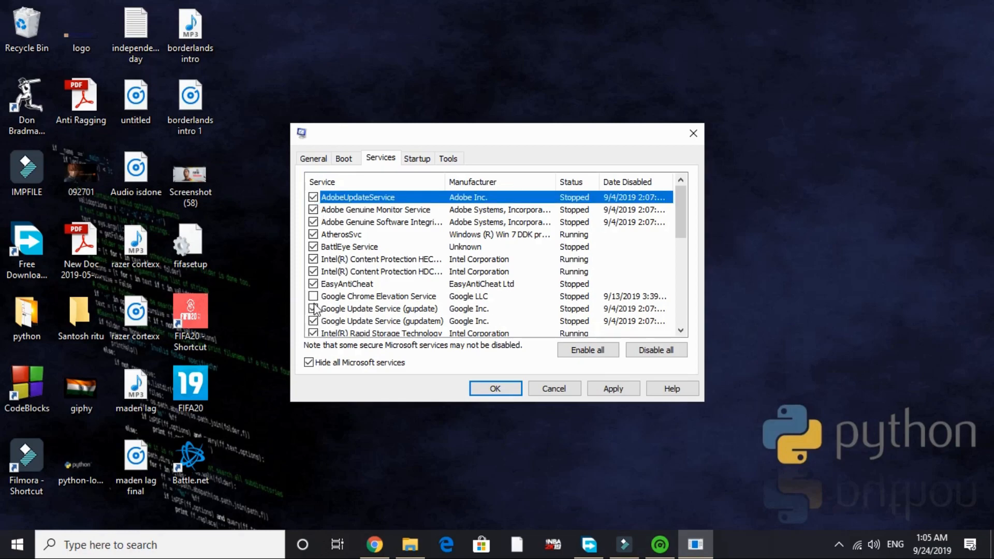
left_click(313, 296)
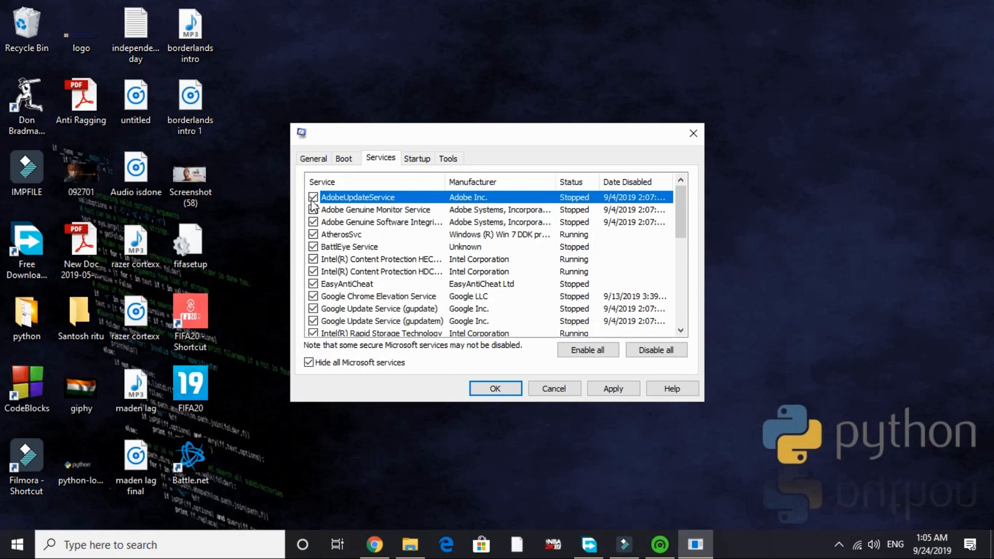
left_click(313, 197)
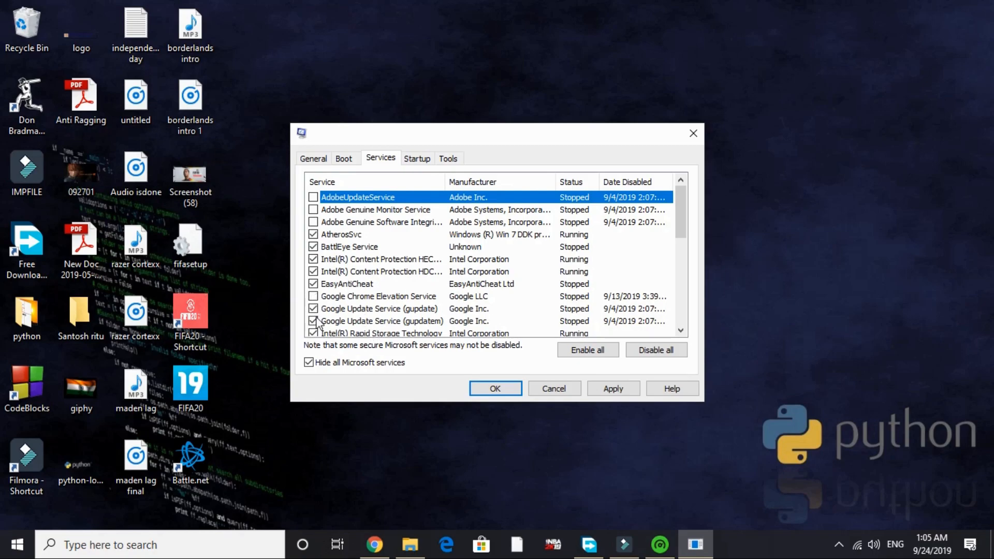
left_click(312, 321)
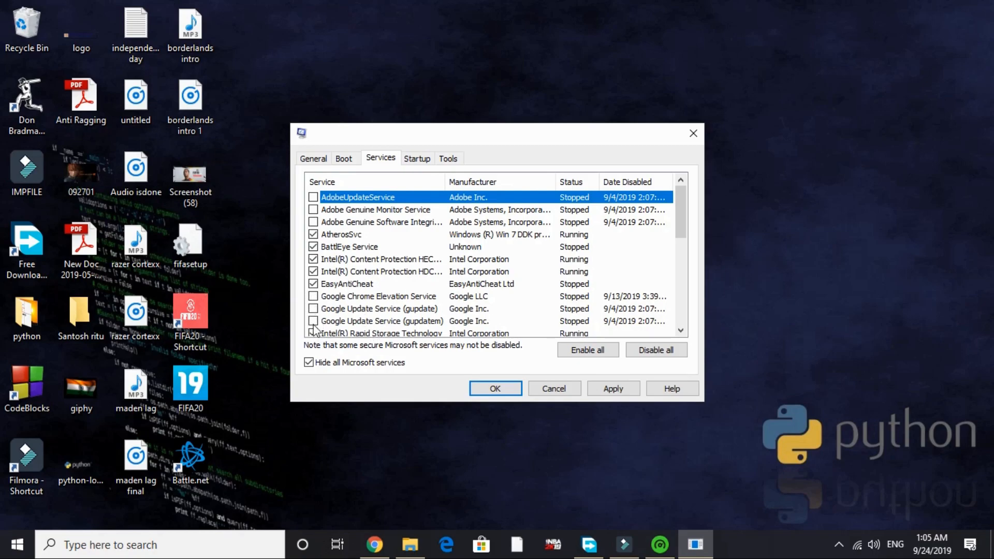
scroll("down", 3)
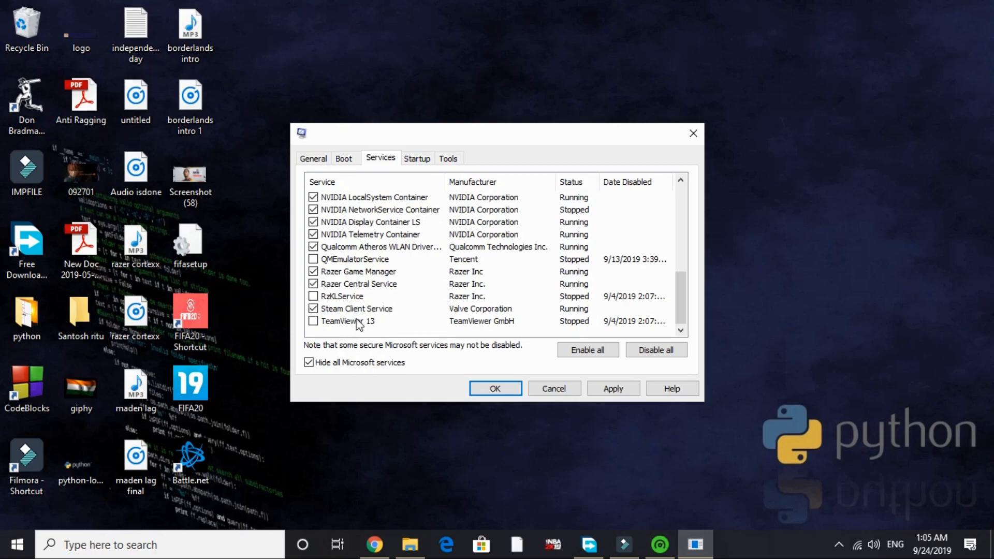
mouse_move(438, 330)
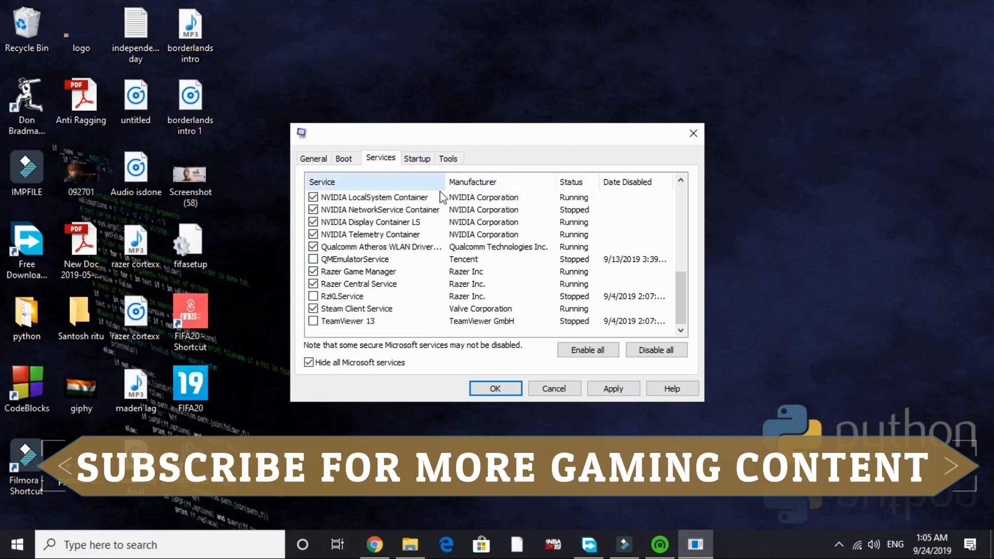
- Send startup apps to Task Manager, then exit System Configuration without restarting
left_click(417, 158)
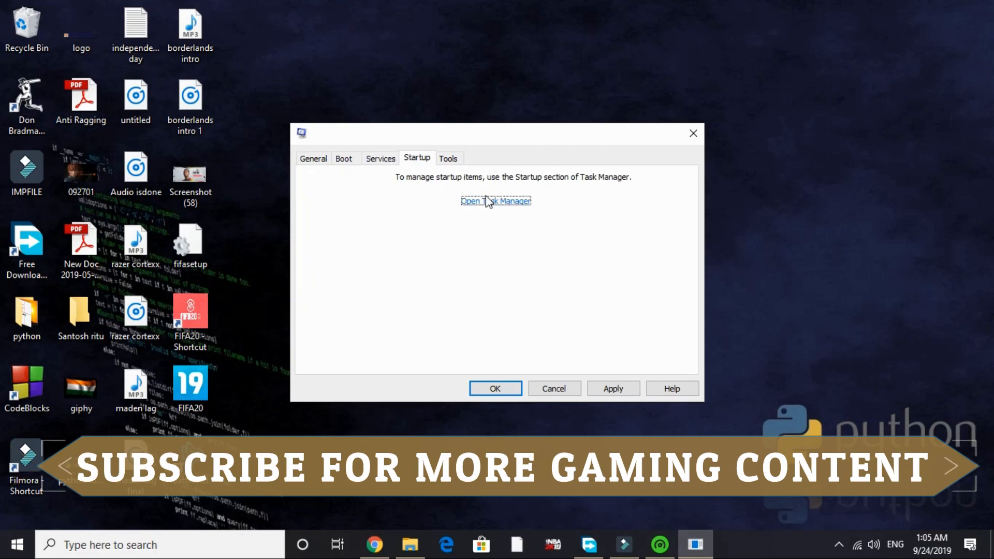
left_click(496, 201)
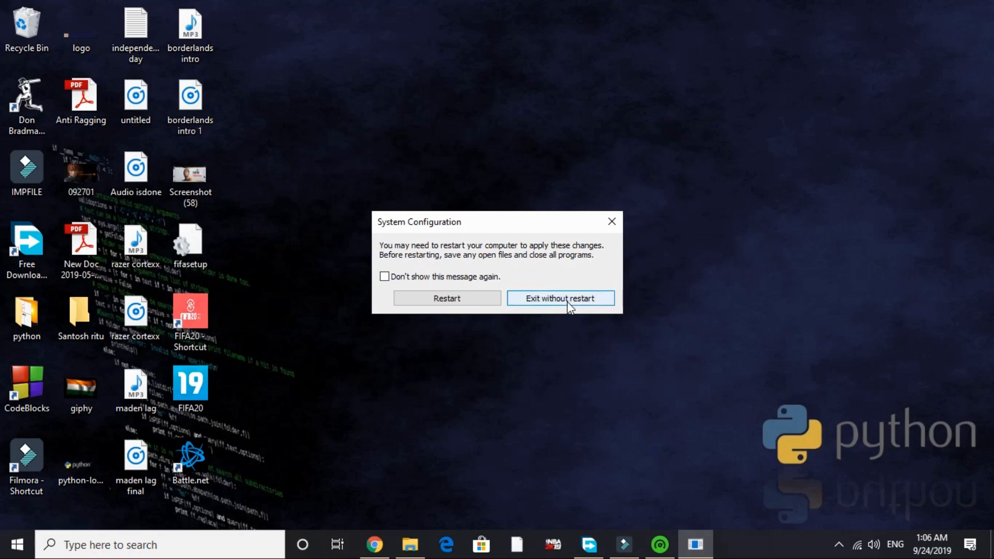
left_click(561, 298)
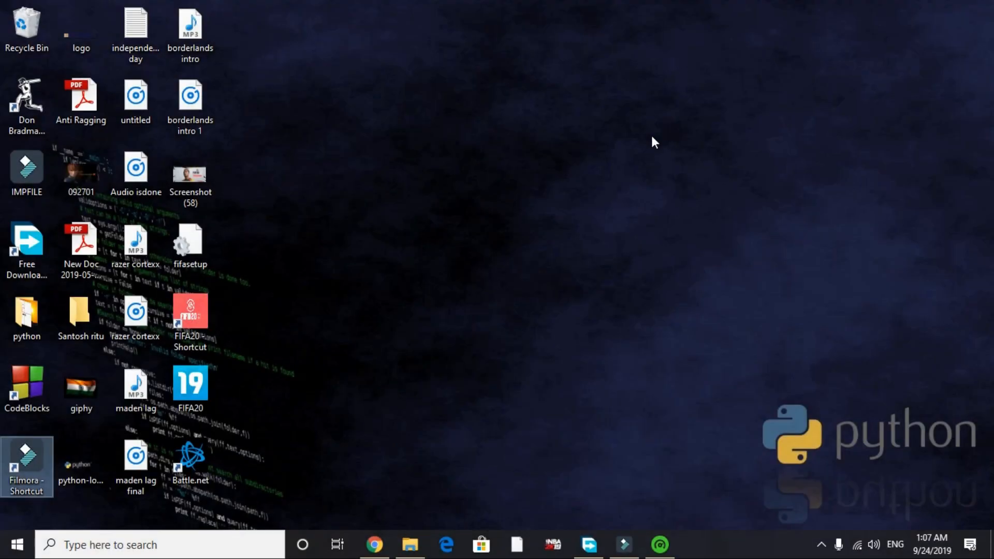
- Open This PC's Properties in File Explorer to show the System page
left_click(411, 544)
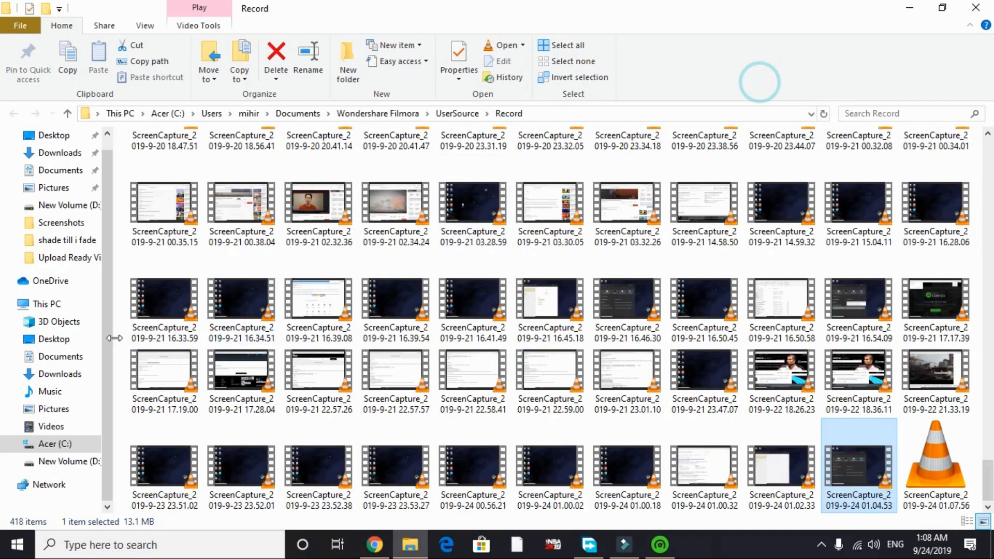
left_click(46, 304)
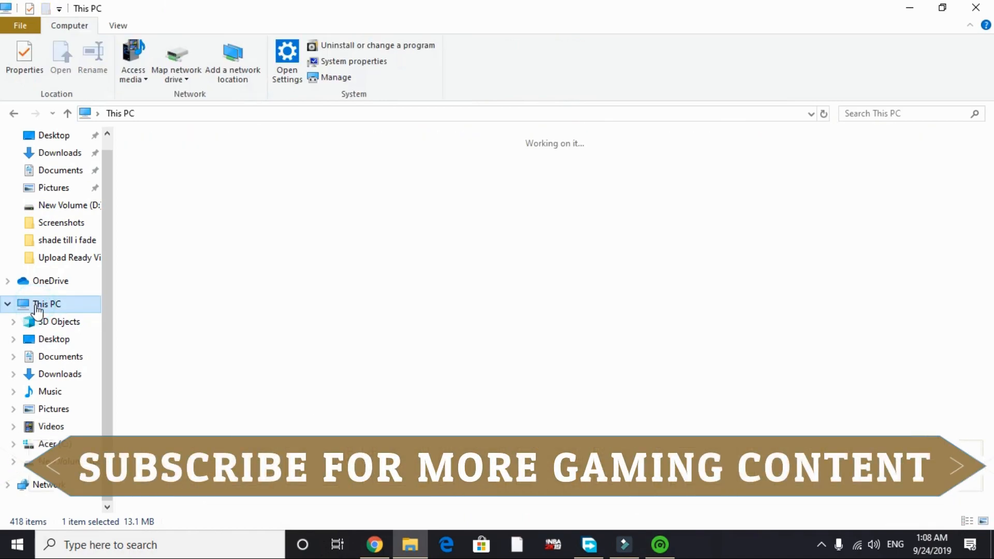
right_click(45, 303)
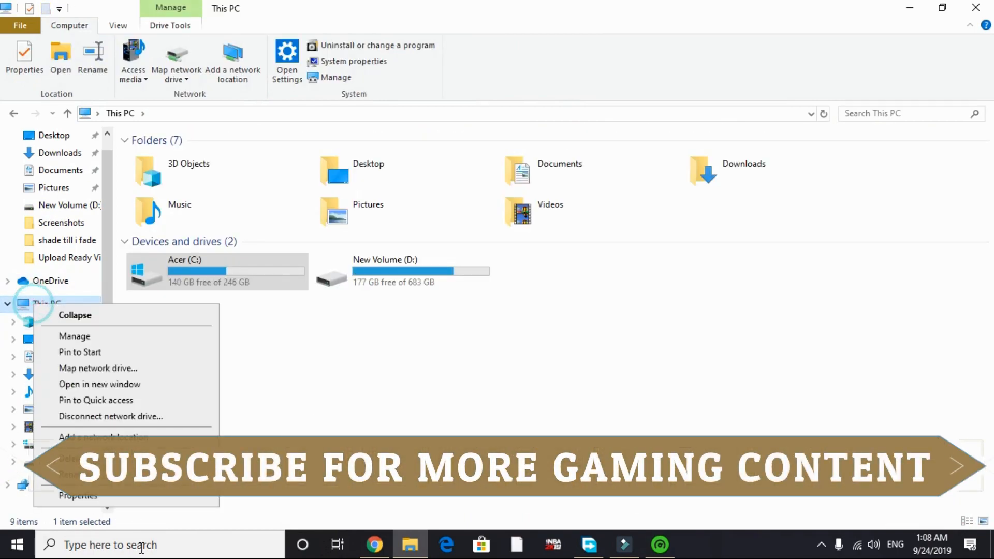
left_click(179, 270)
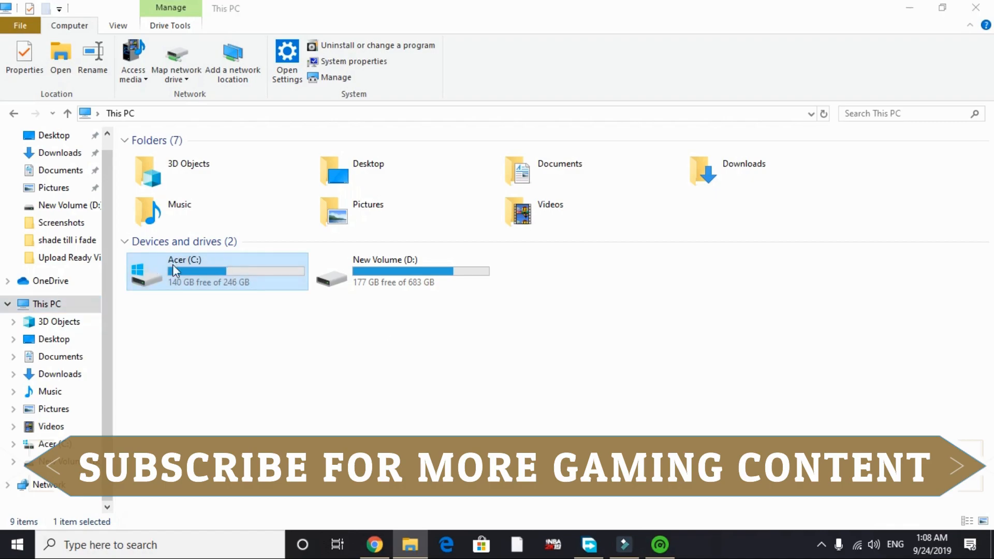
left_click(351, 61)
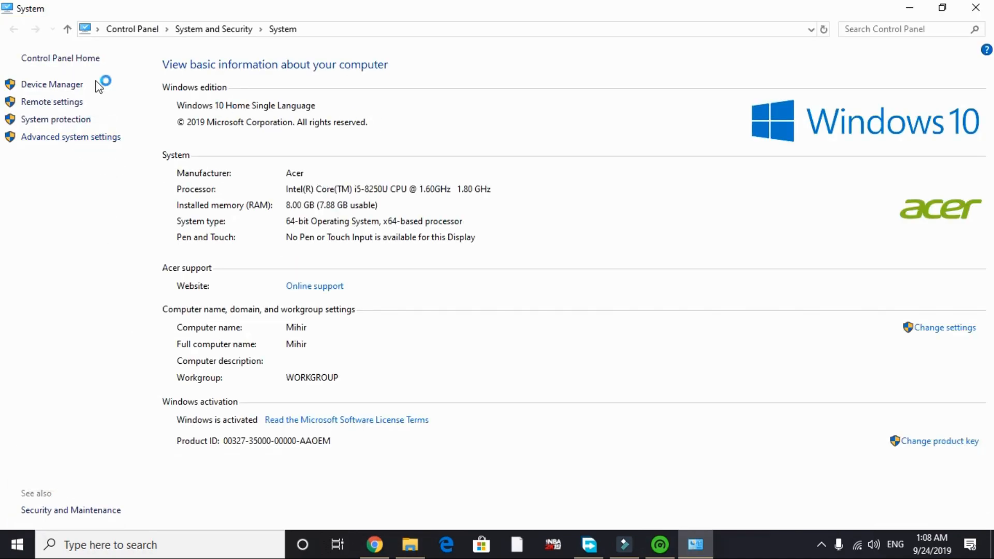
- Set visual effects to best performance, keeping only smooth screen font edges and thumbnails
left_click(62, 136)
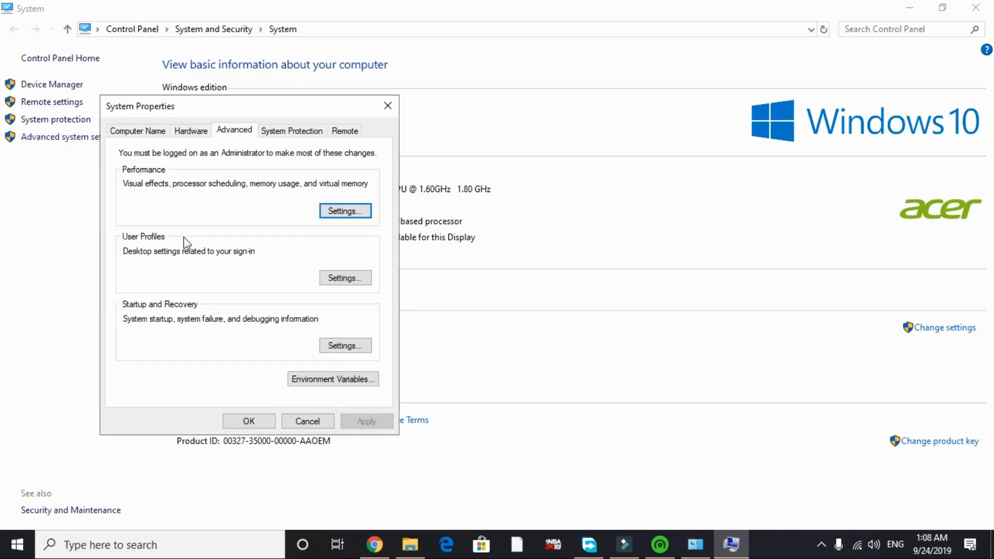
left_click(345, 211)
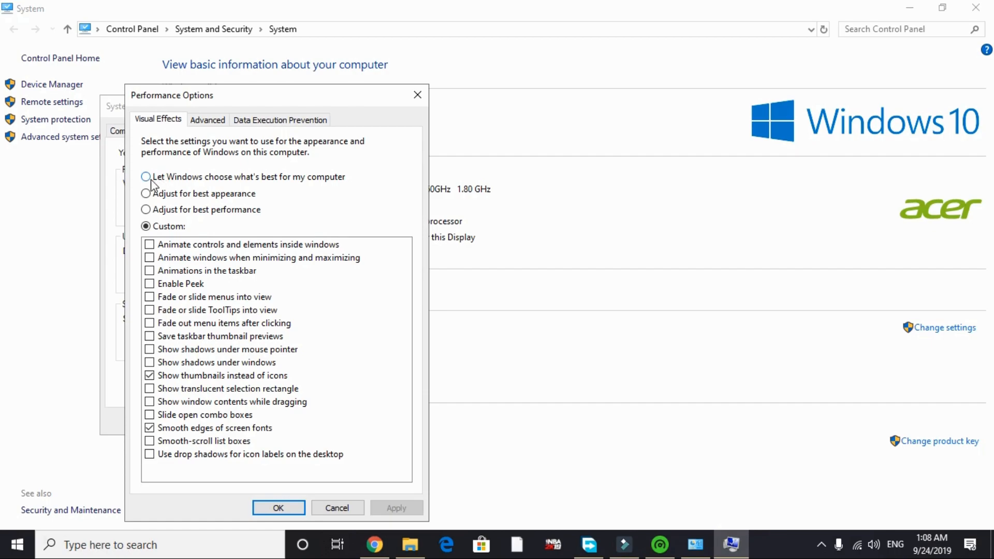
left_click(147, 177)
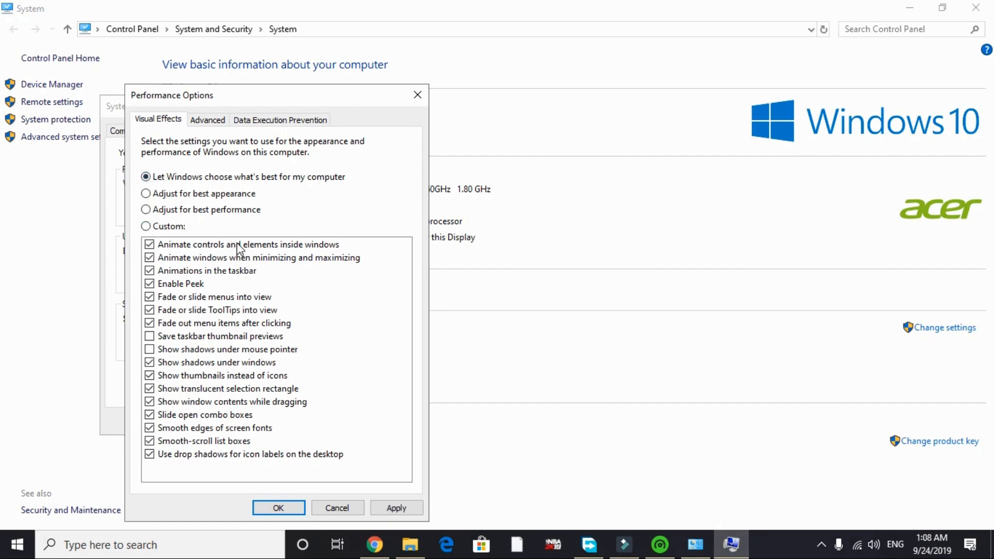
left_click(146, 209)
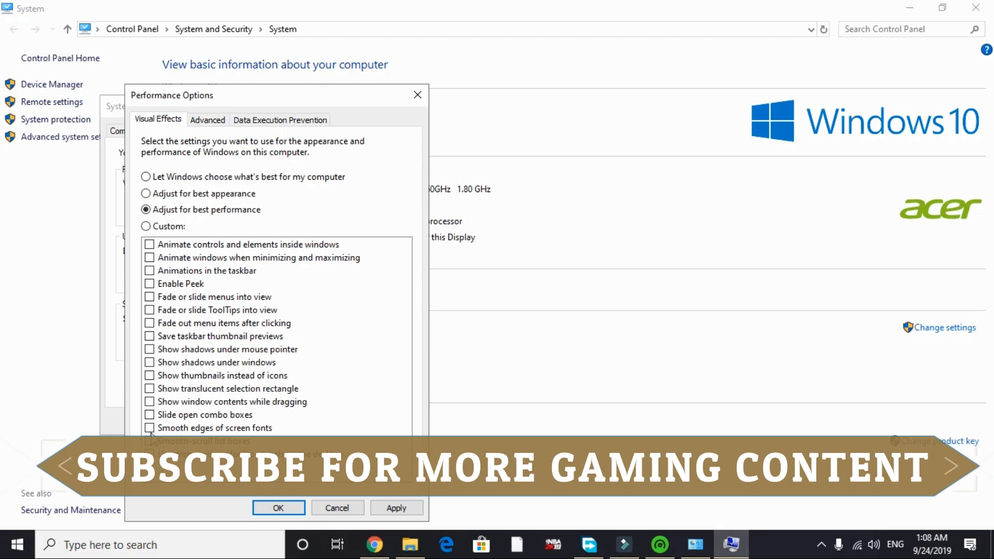
left_click(149, 428)
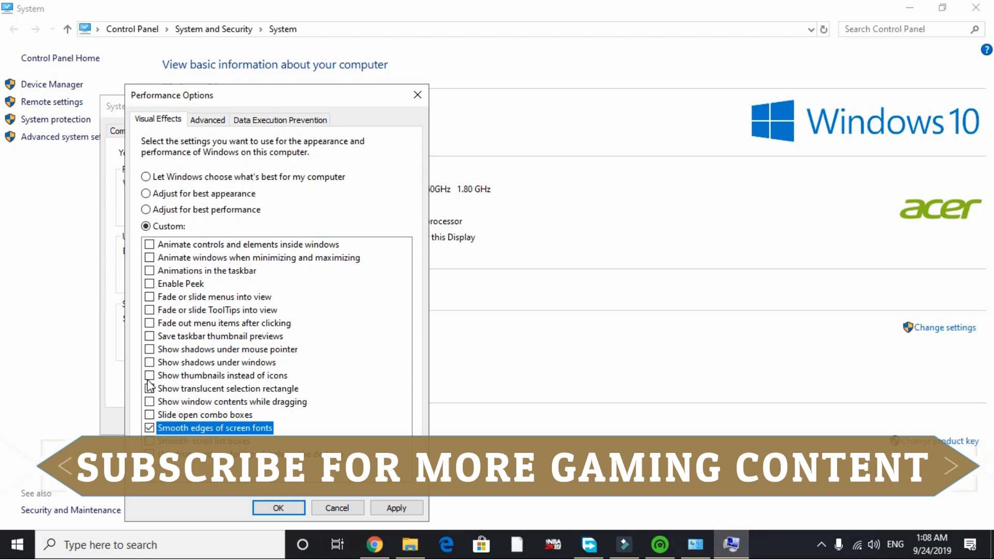
left_click(149, 375)
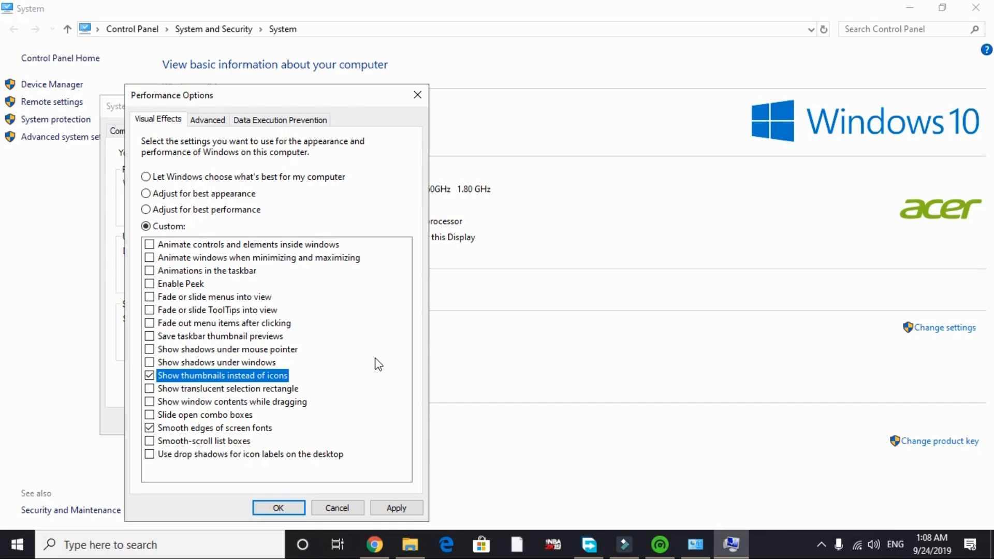
left_click(396, 508)
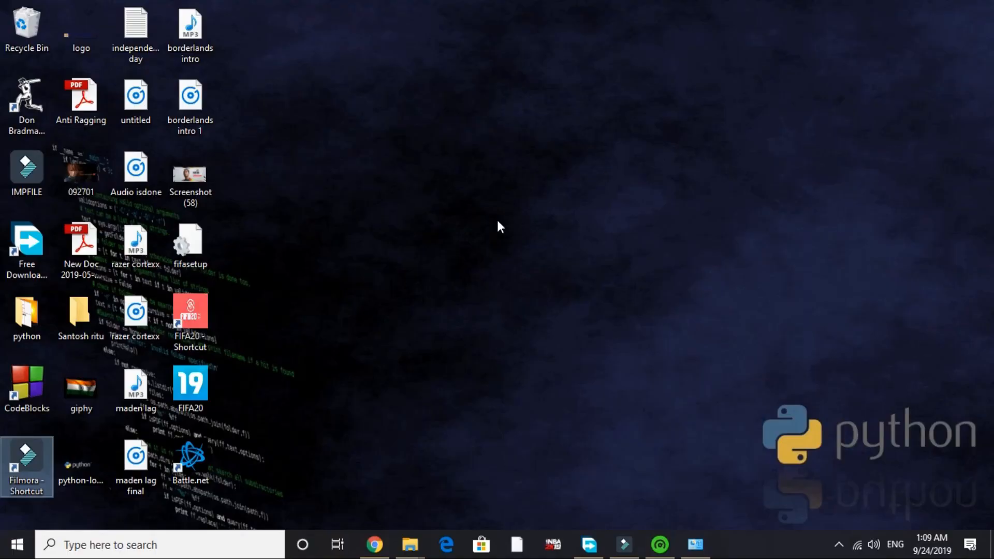
left_click(155, 544)
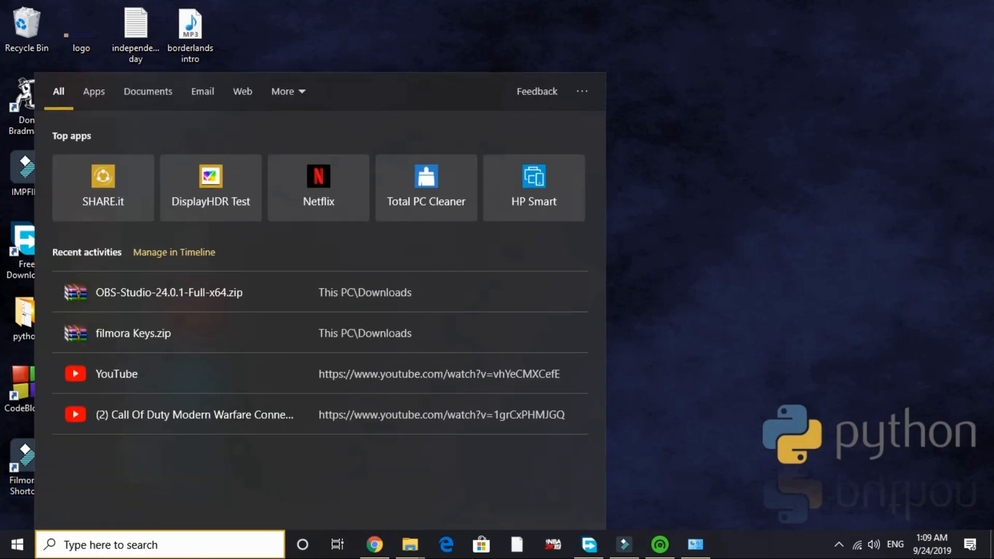
type("run")
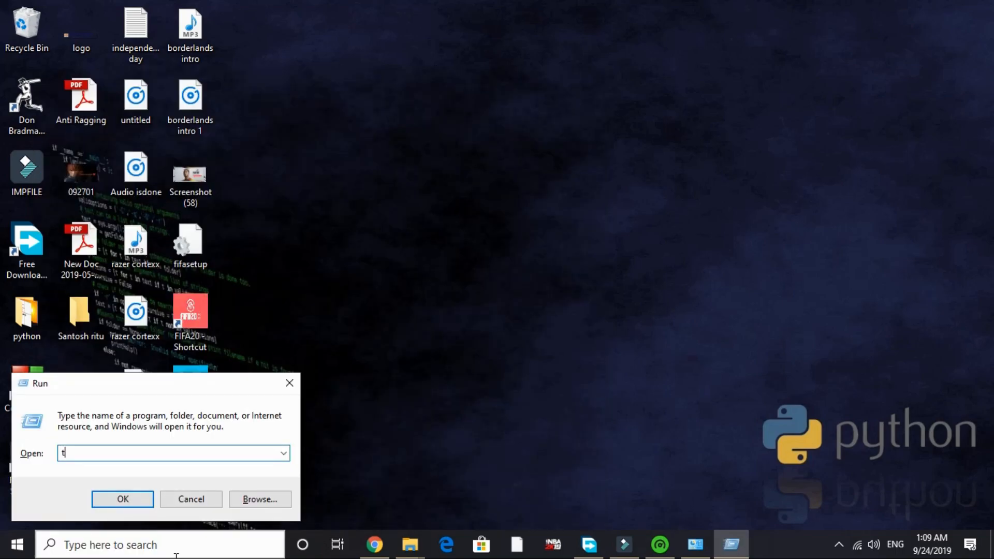
left_click(122, 499)
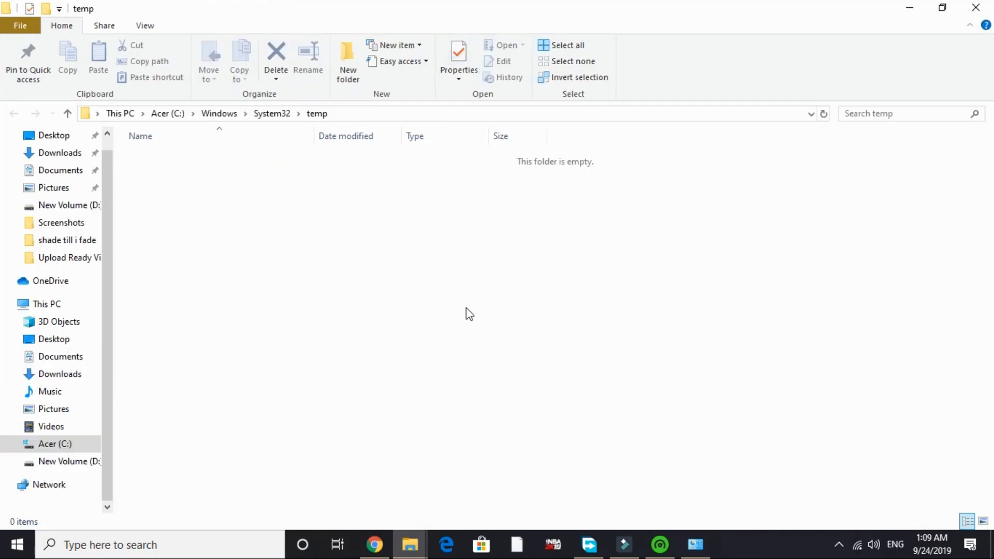
mouse_move(548, 259)
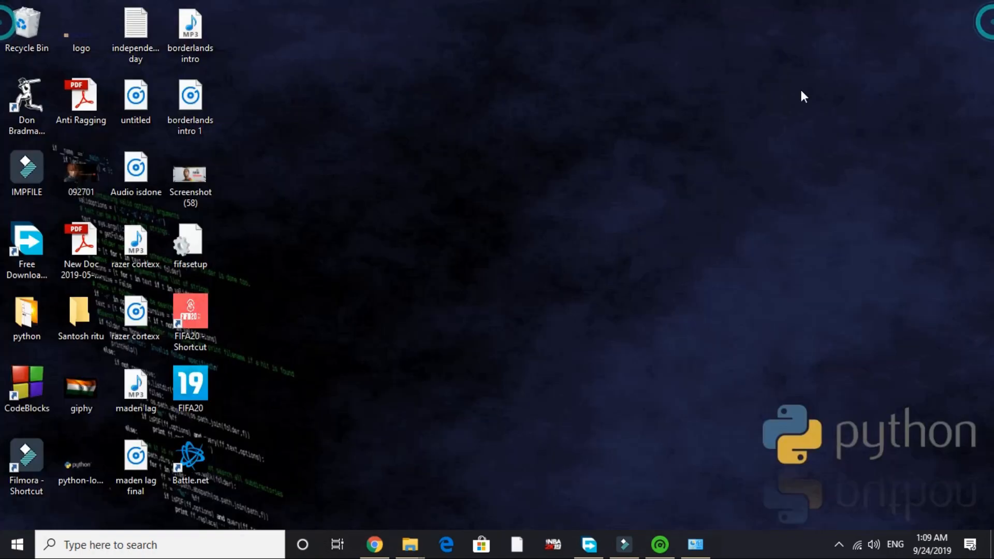
- Permanently delete all 18 items in the %temp% folder via Run
type("run")
type("%")
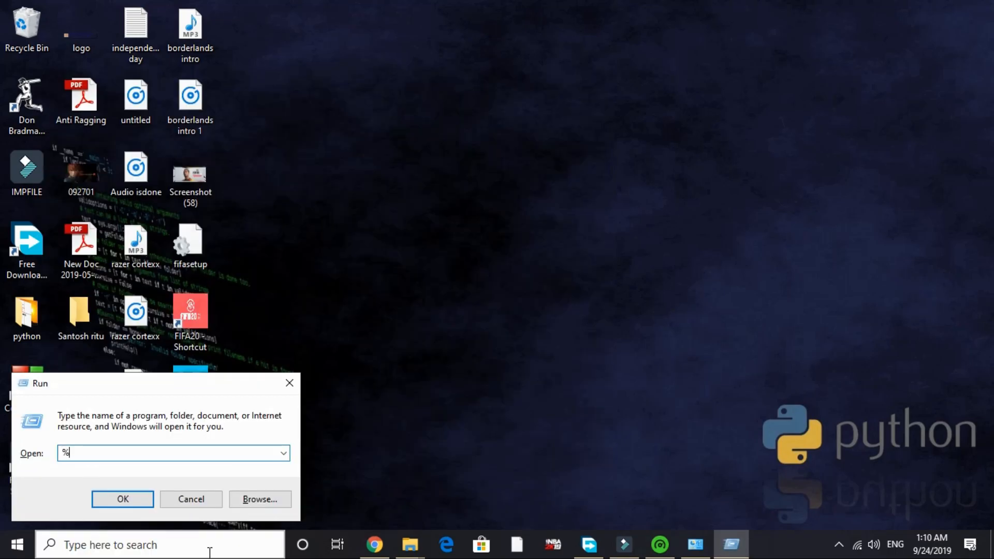
type("temp")
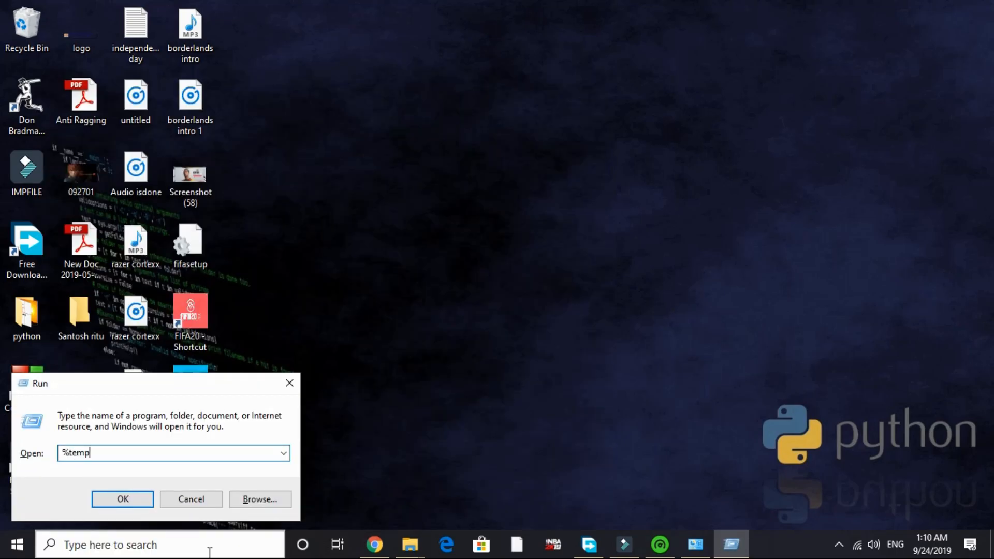
left_click(122, 499)
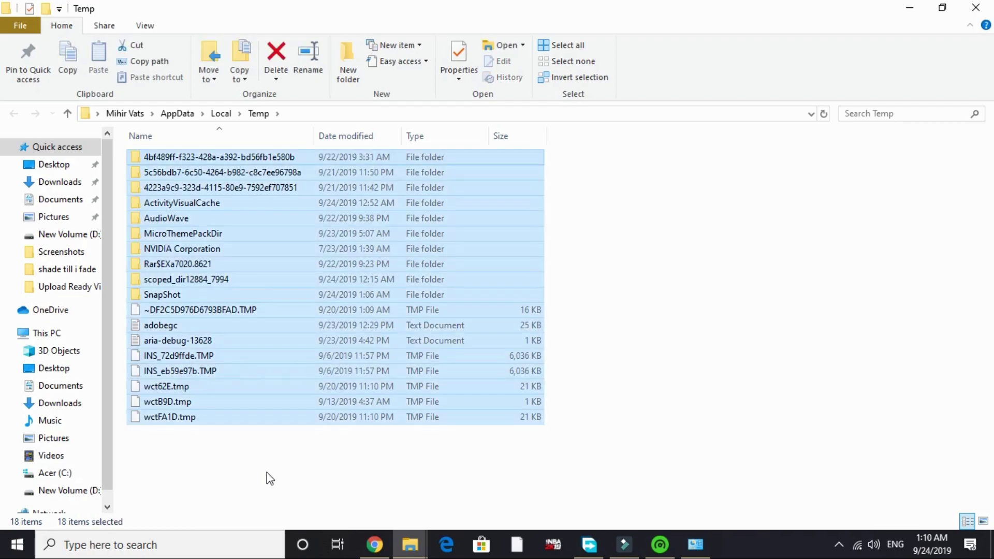
left_click(275, 54)
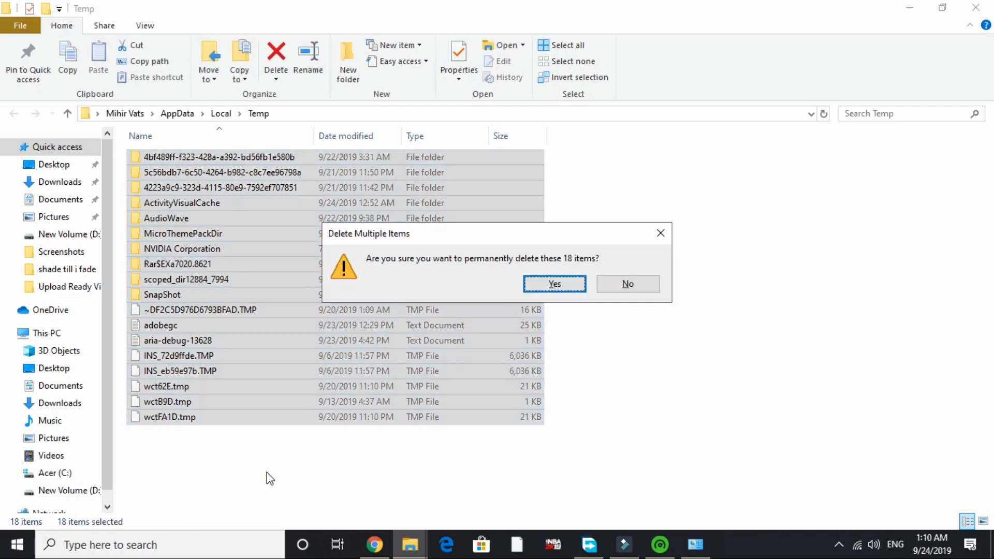
left_click(554, 284)
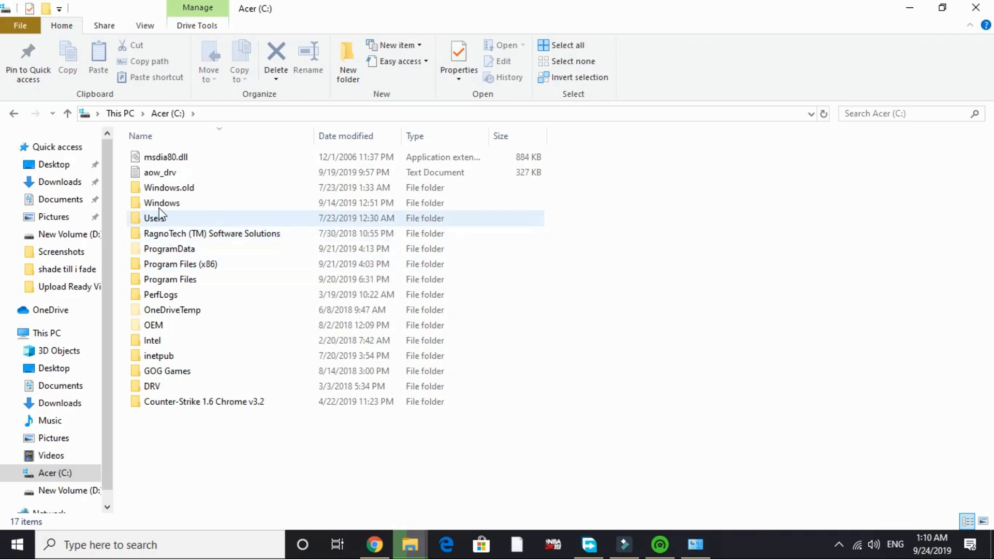
- Delete the 14 Prefetch files, skipping the one in use, and close the folder
double_click(161, 203)
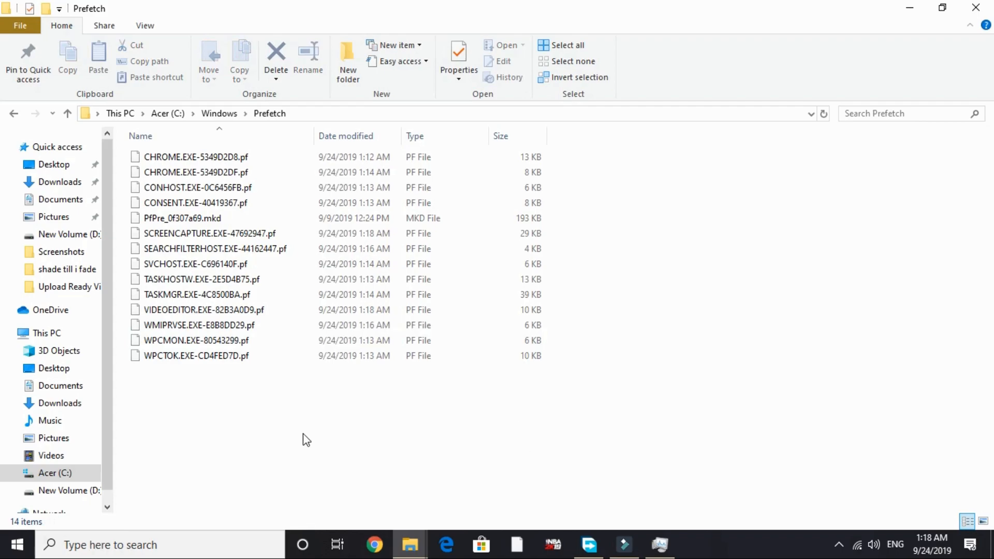
key("ctrl+a")
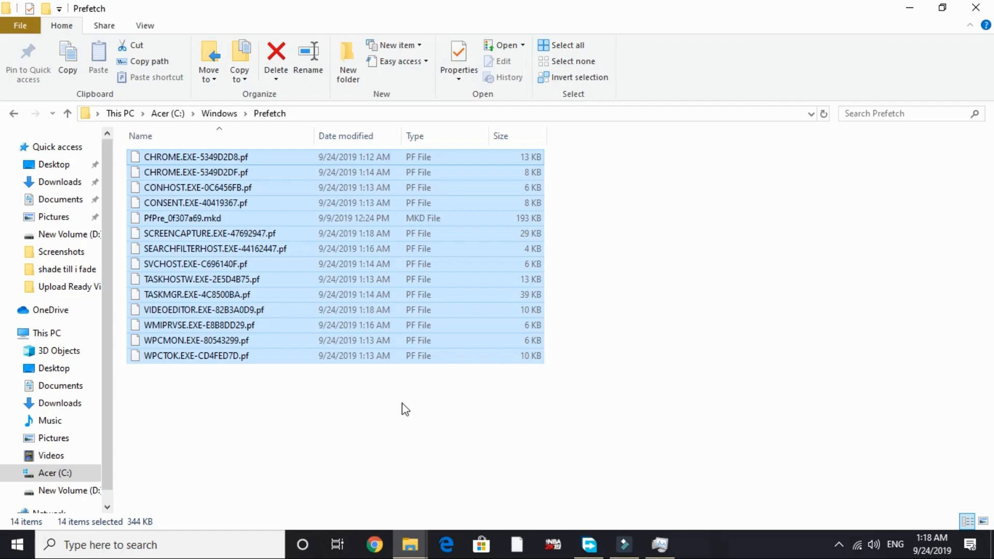
left_click(276, 54)
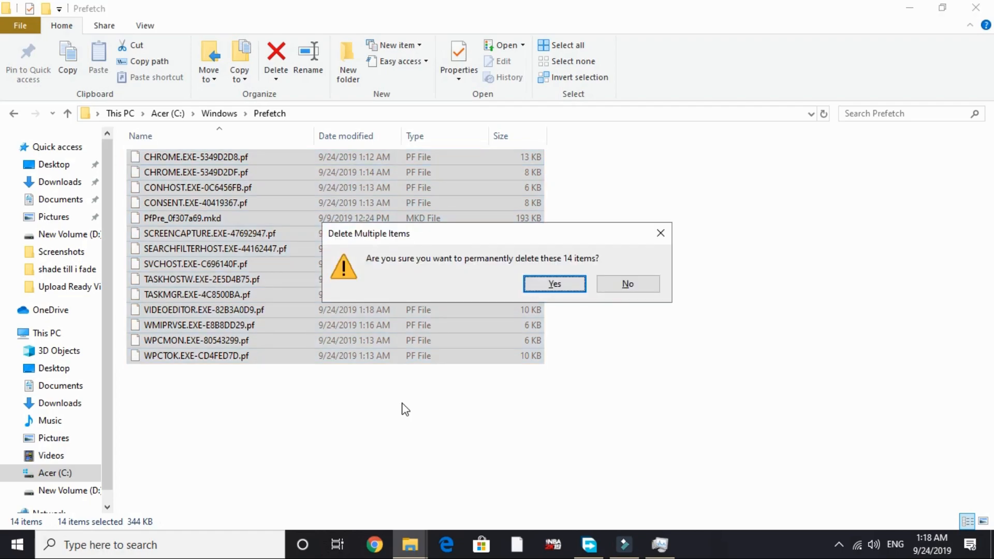
left_click(554, 284)
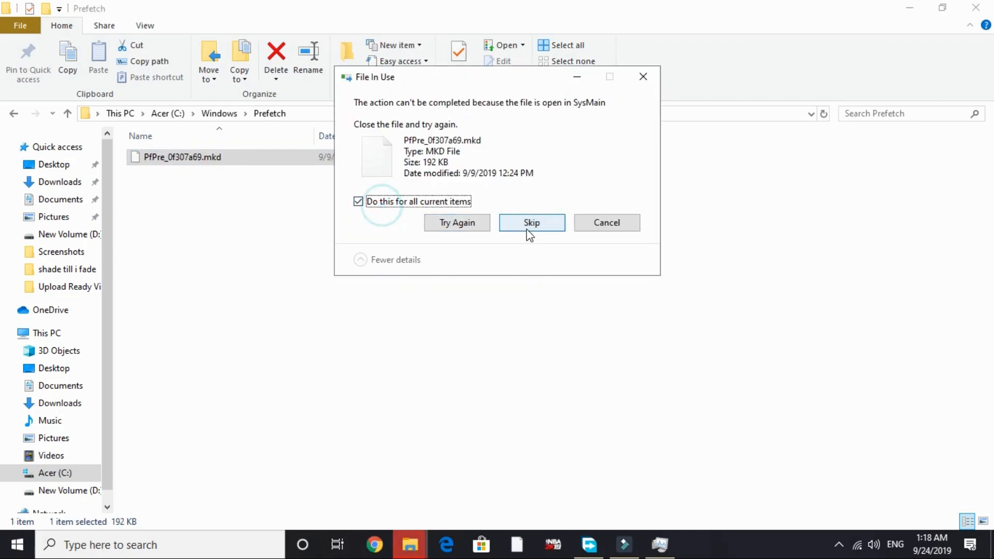
left_click(532, 223)
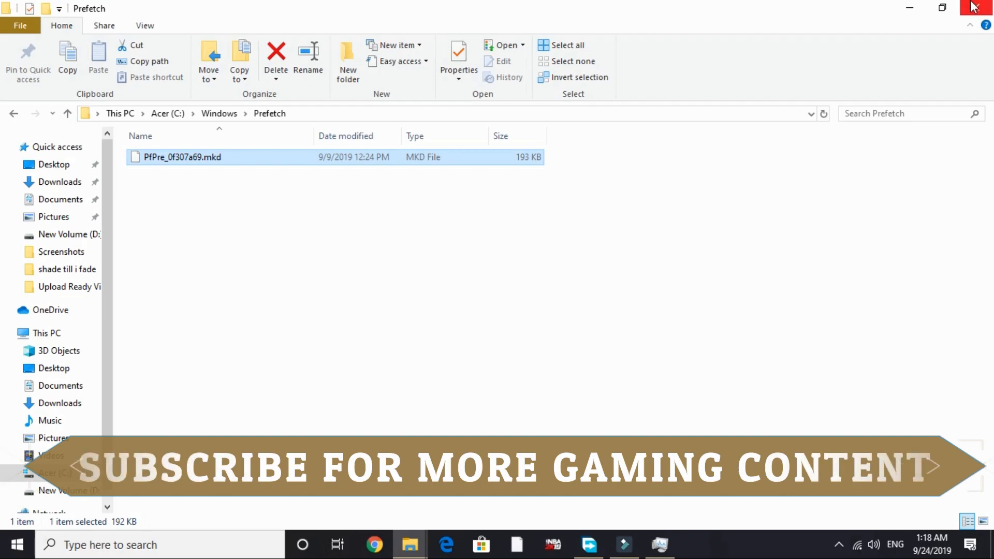
left_click(975, 7)
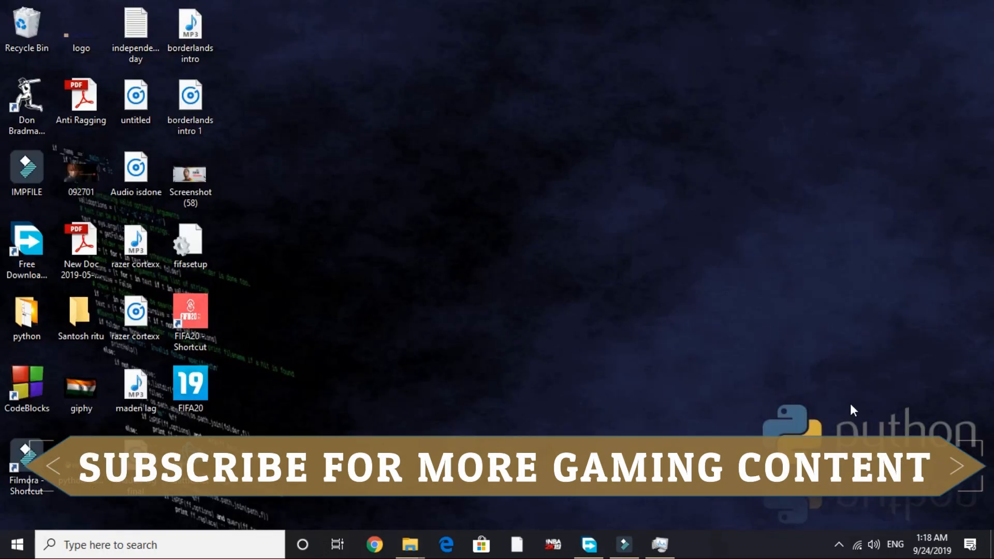